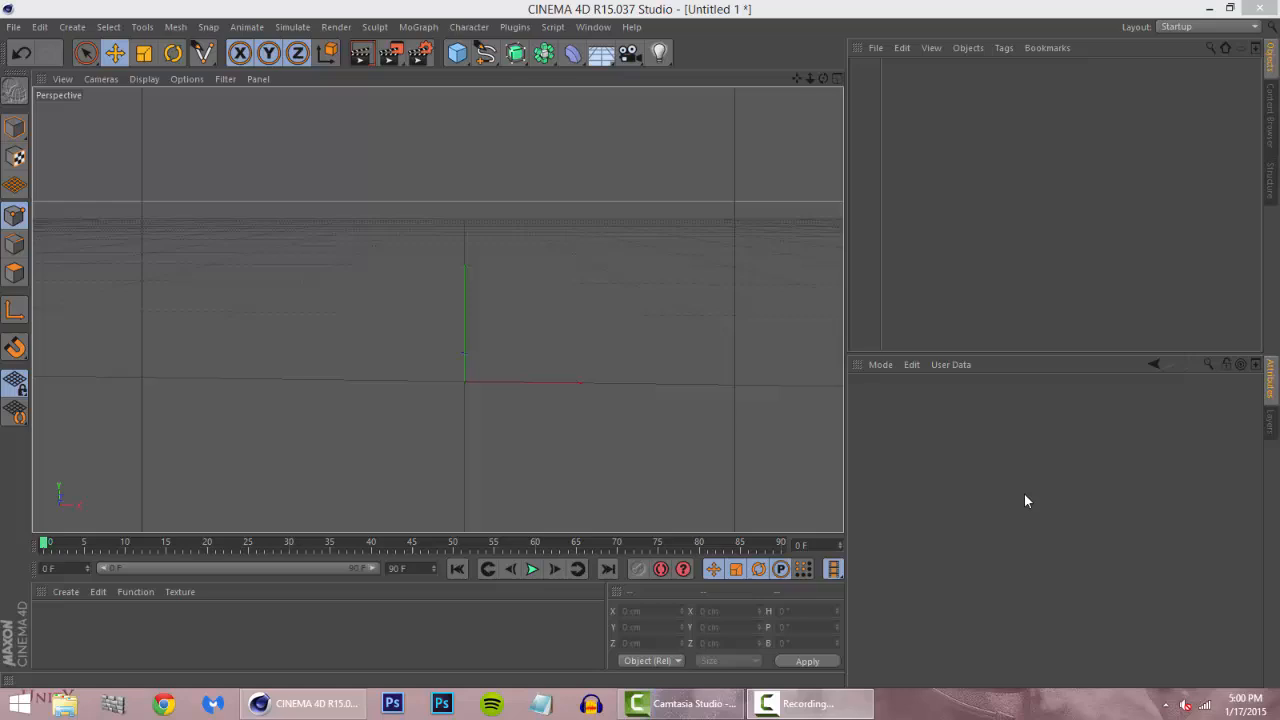
mouse_move(22, 33)
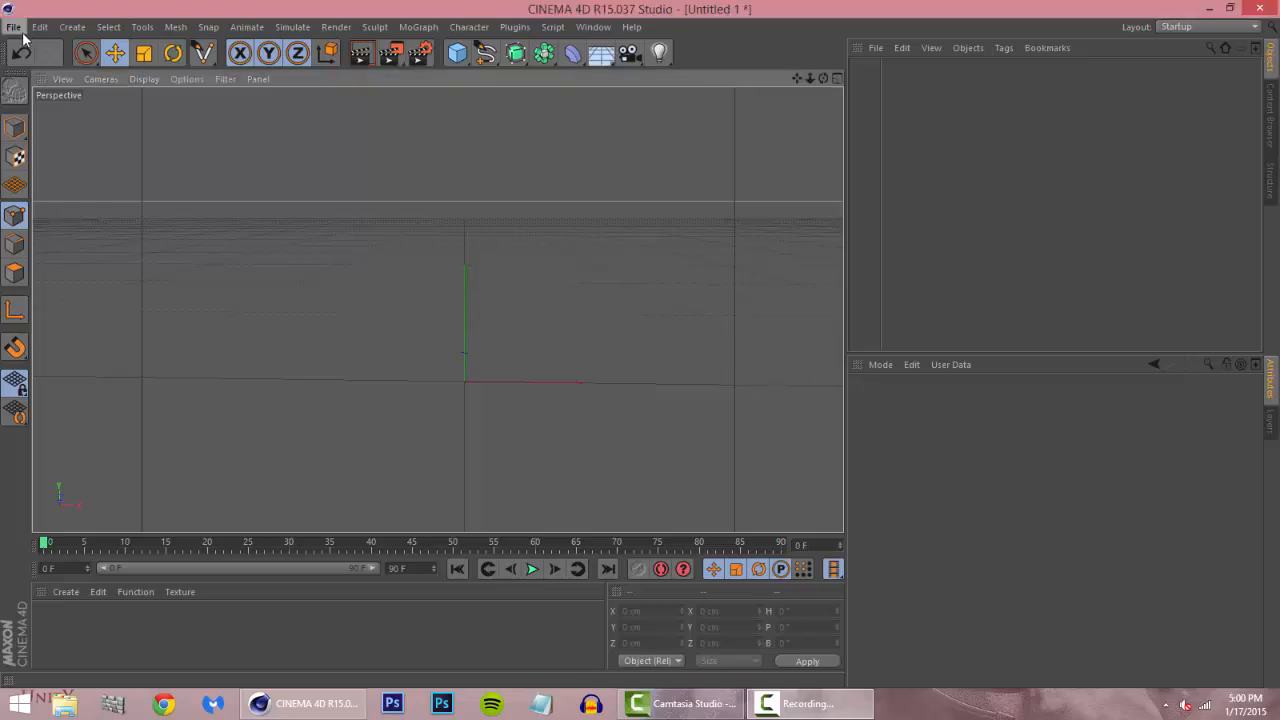
Open the spline shape palette from the top toolbar, with Linear highlighted.
left_click(514, 27)
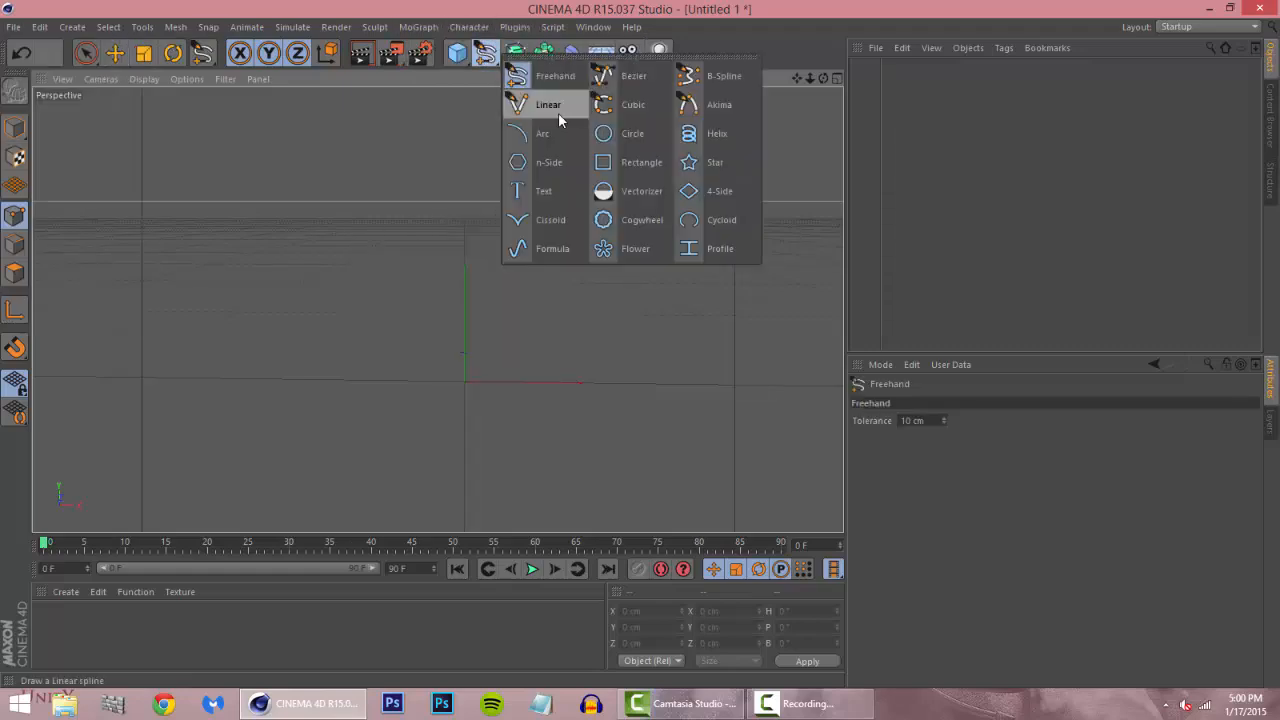
Draw a Linear spline polygon in the Front view and close it into a loop.
left_click(547, 104)
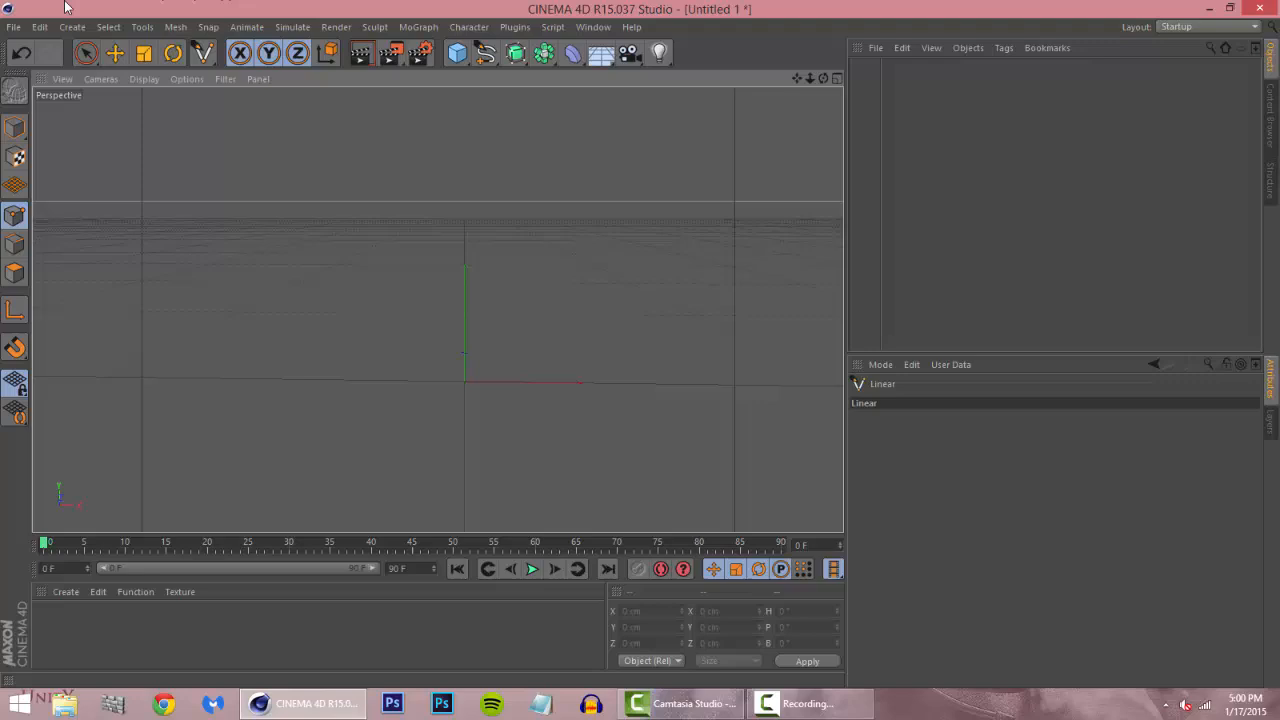
left_click(14, 27)
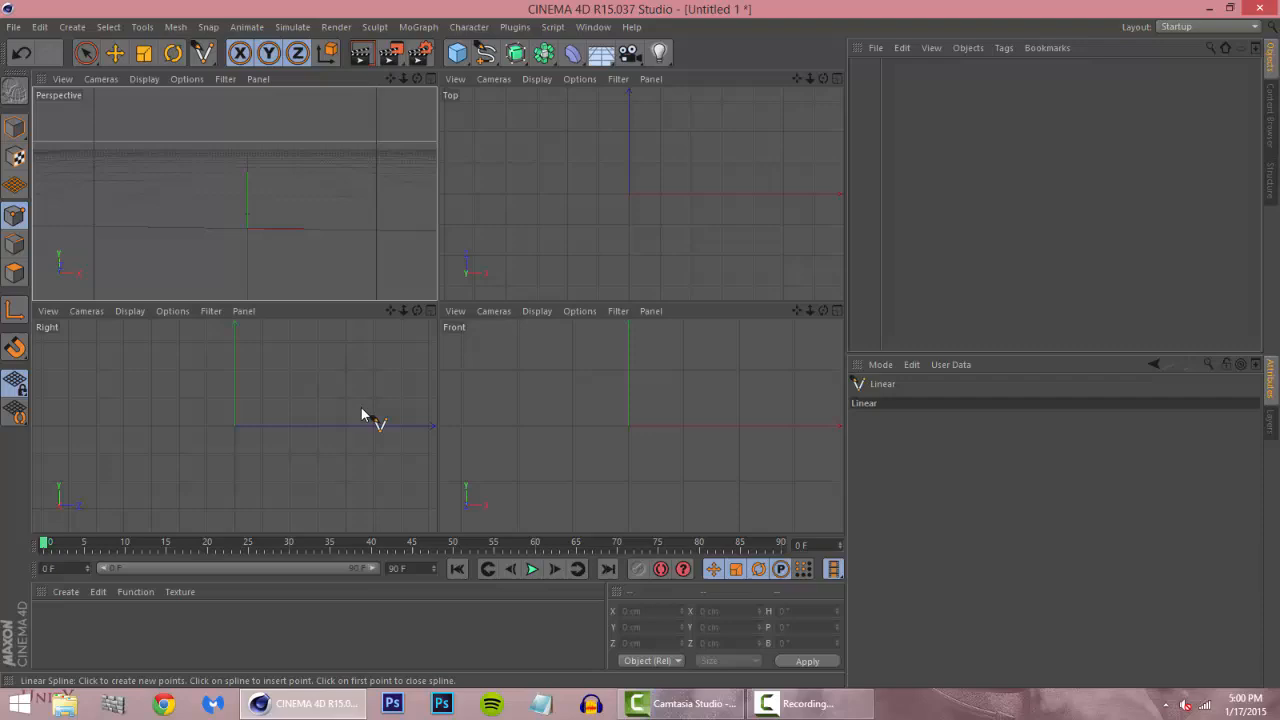
mouse_move(557, 437)
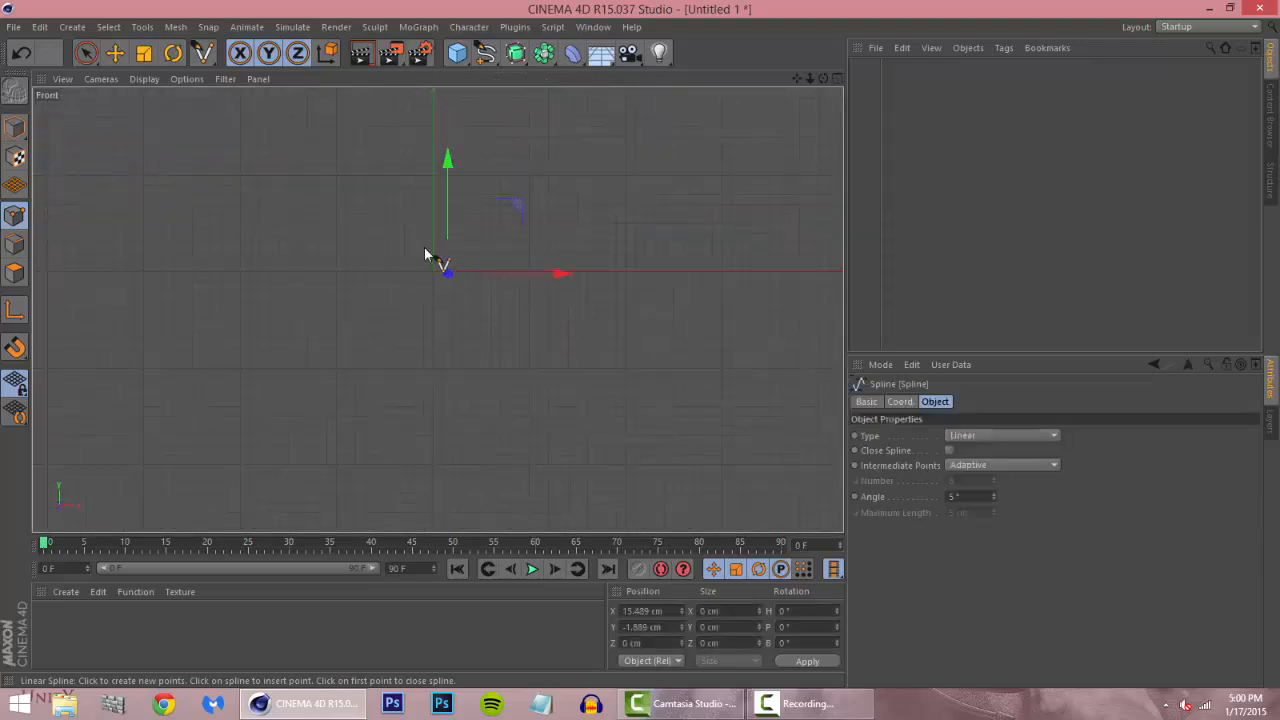
left_click_drag(448, 273, 335, 170)
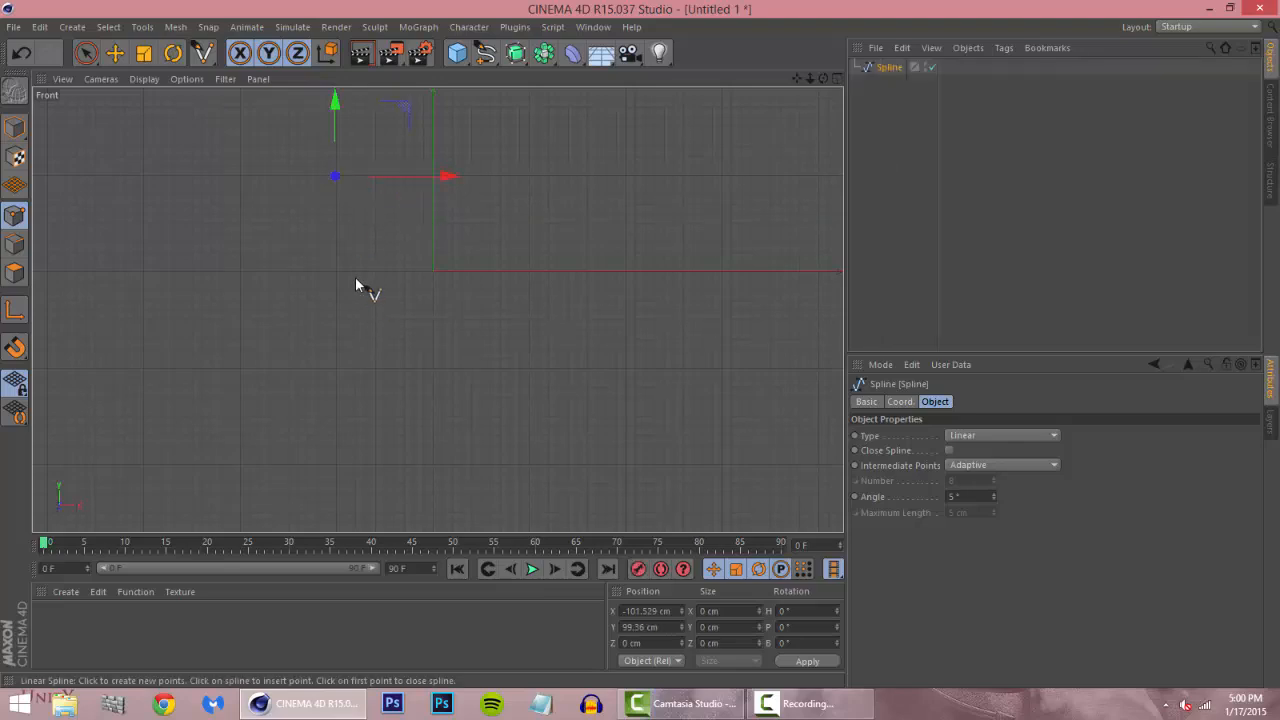
mouse_move(340, 280)
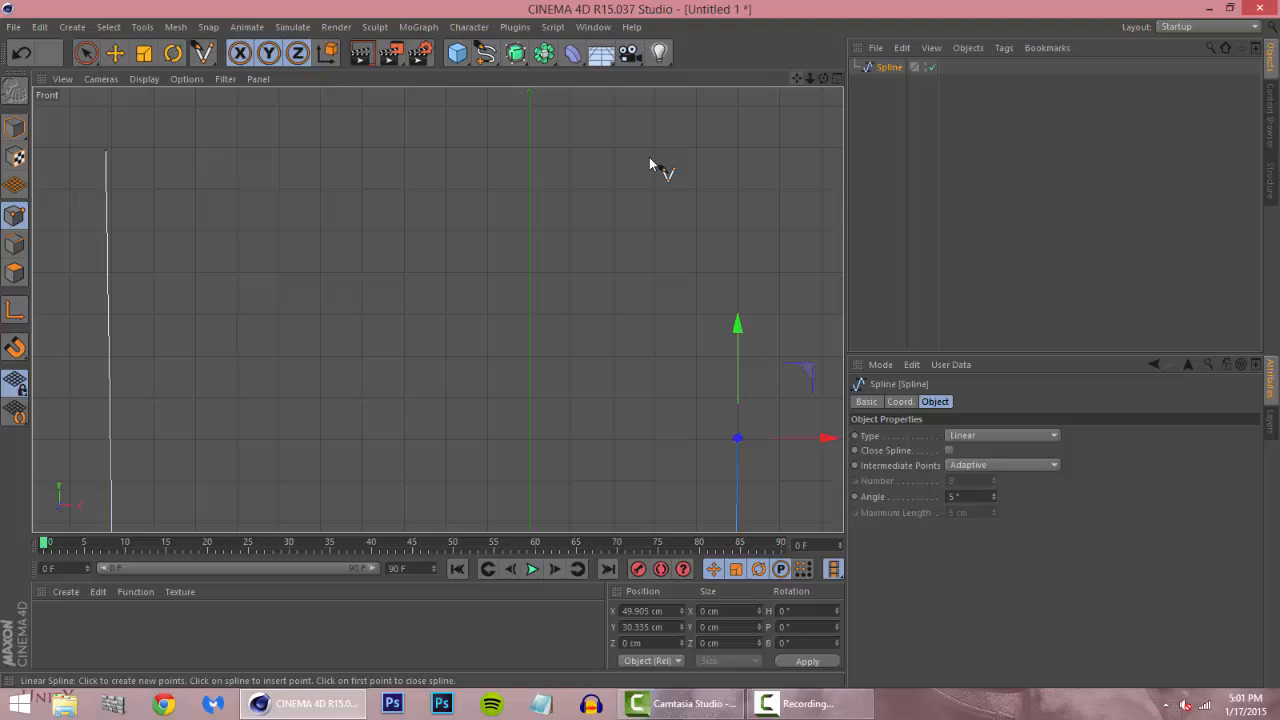
mouse_move(310, 265)
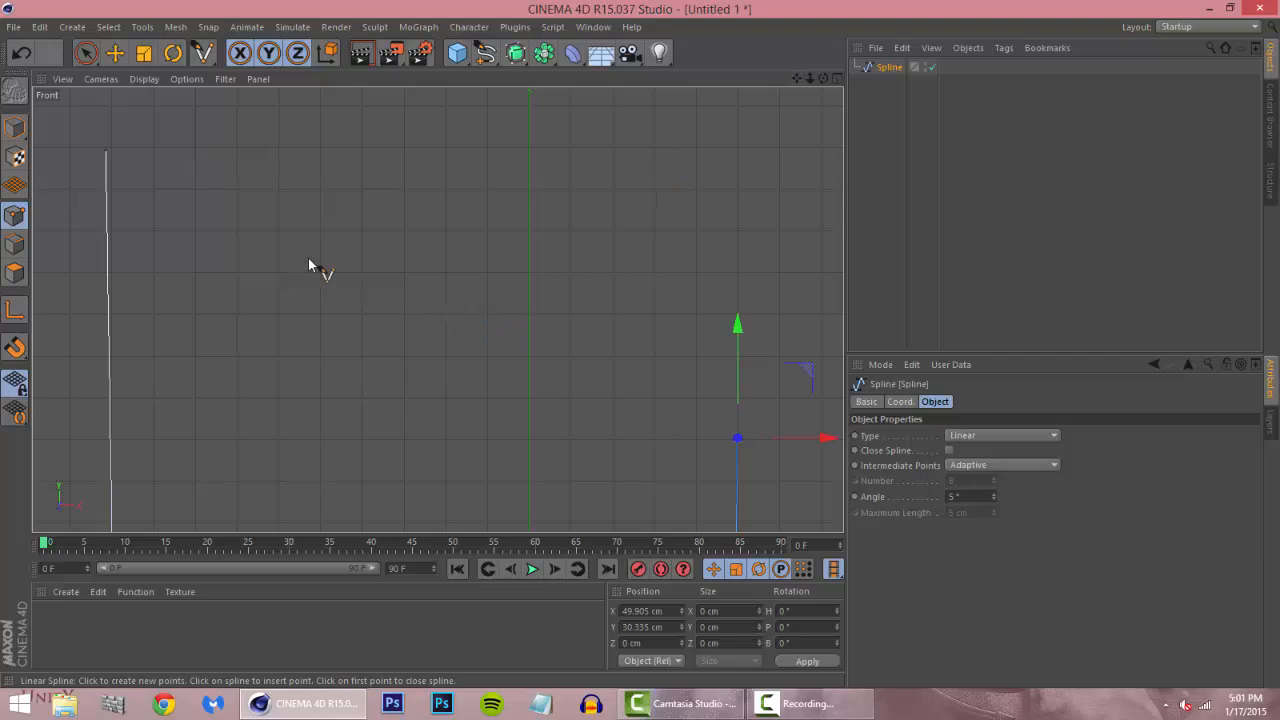
left_click(325, 230)
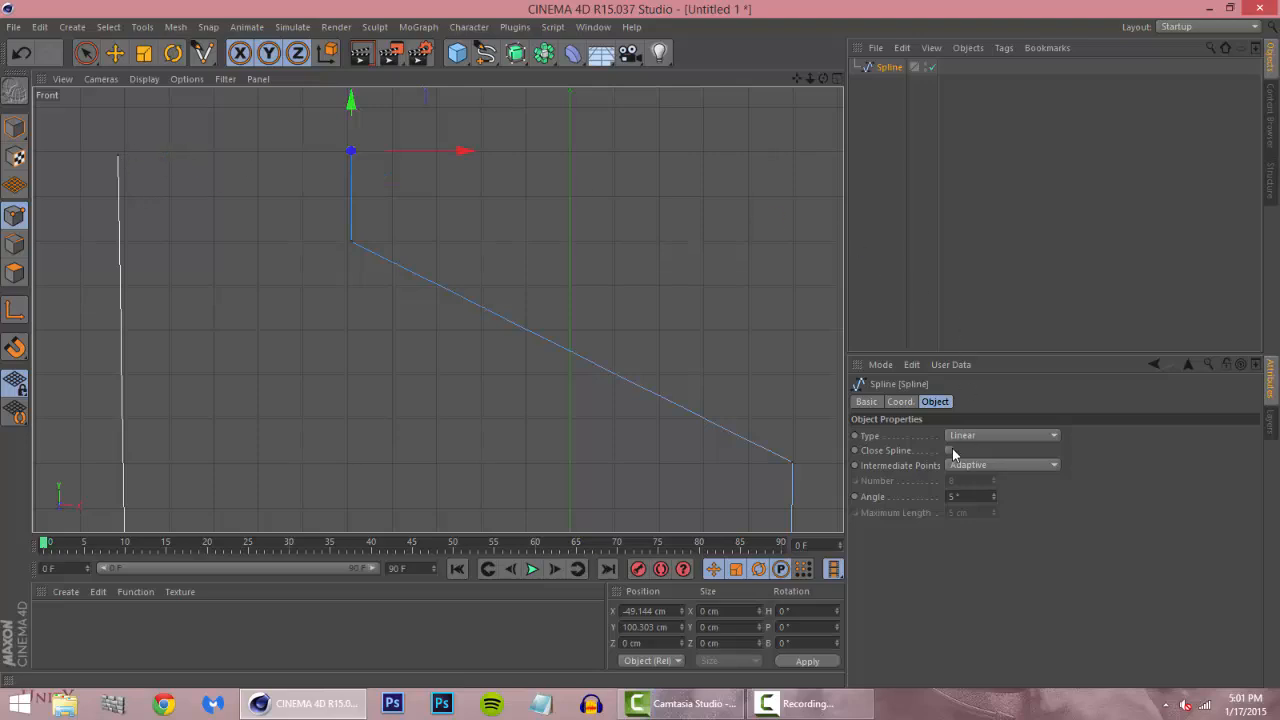
left_click(948, 450)
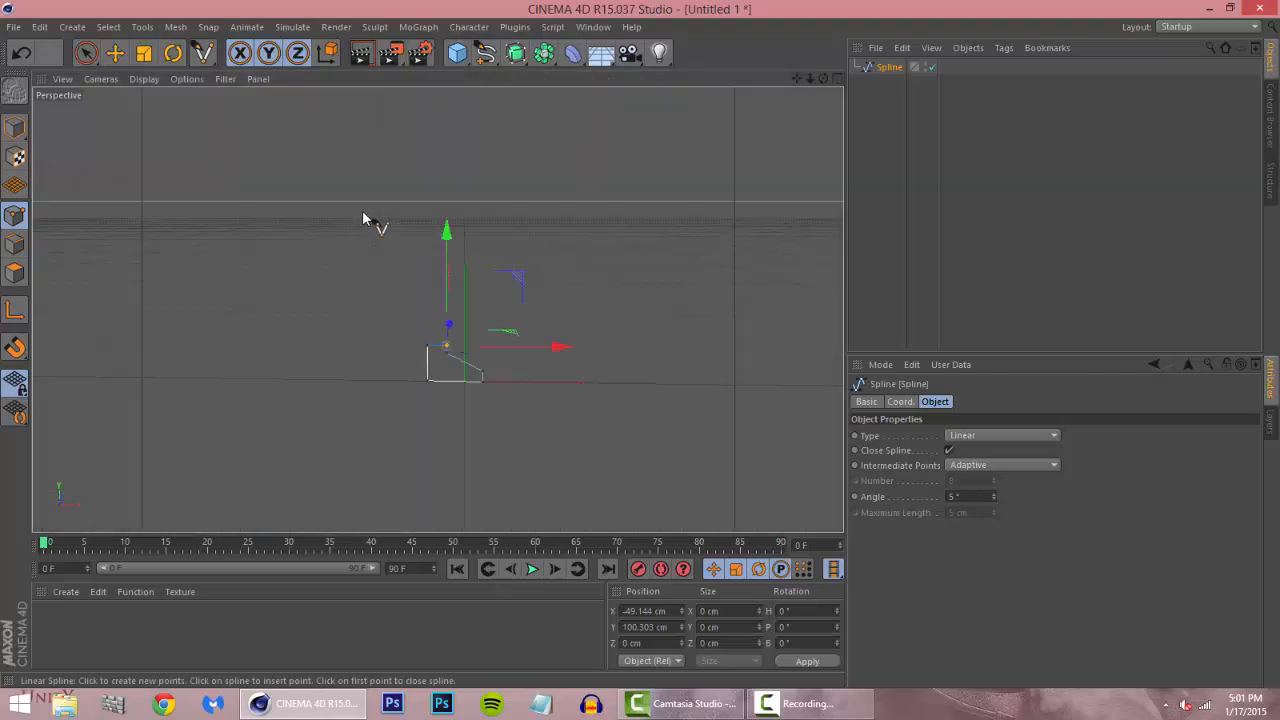
Add an Extrude object from the generators palette.
left_click(515, 53)
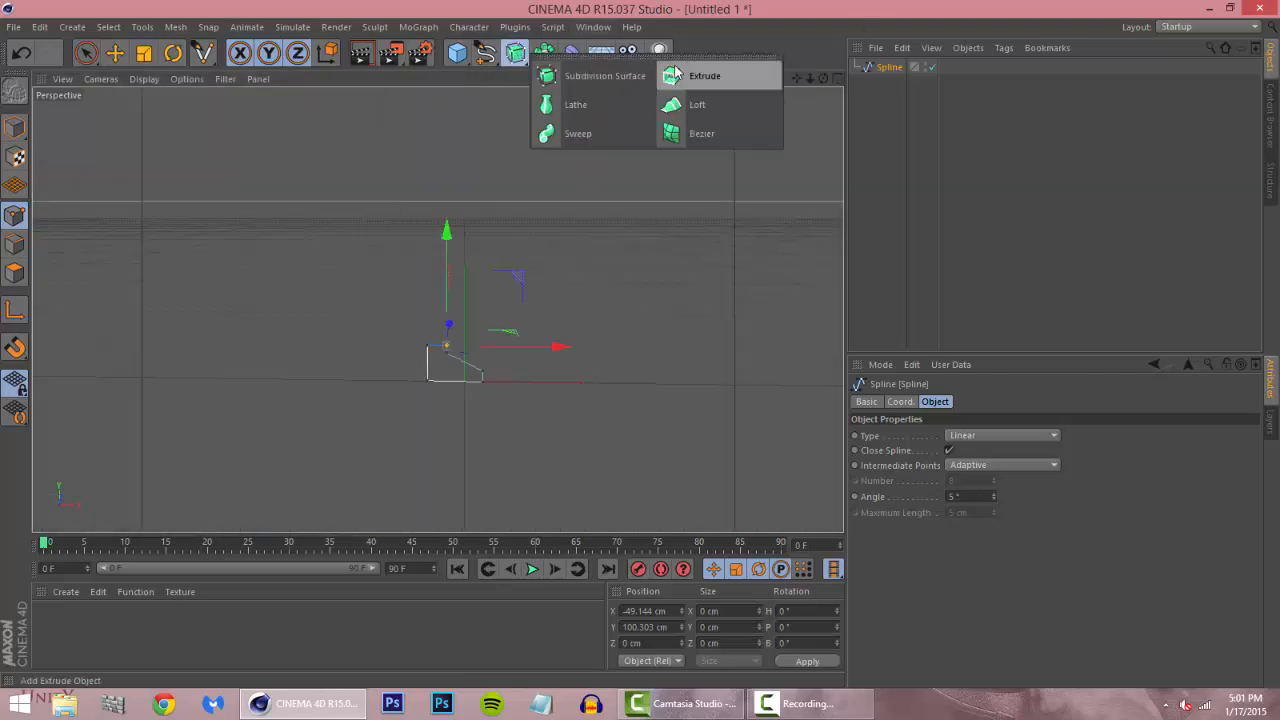
left_click(704, 75)
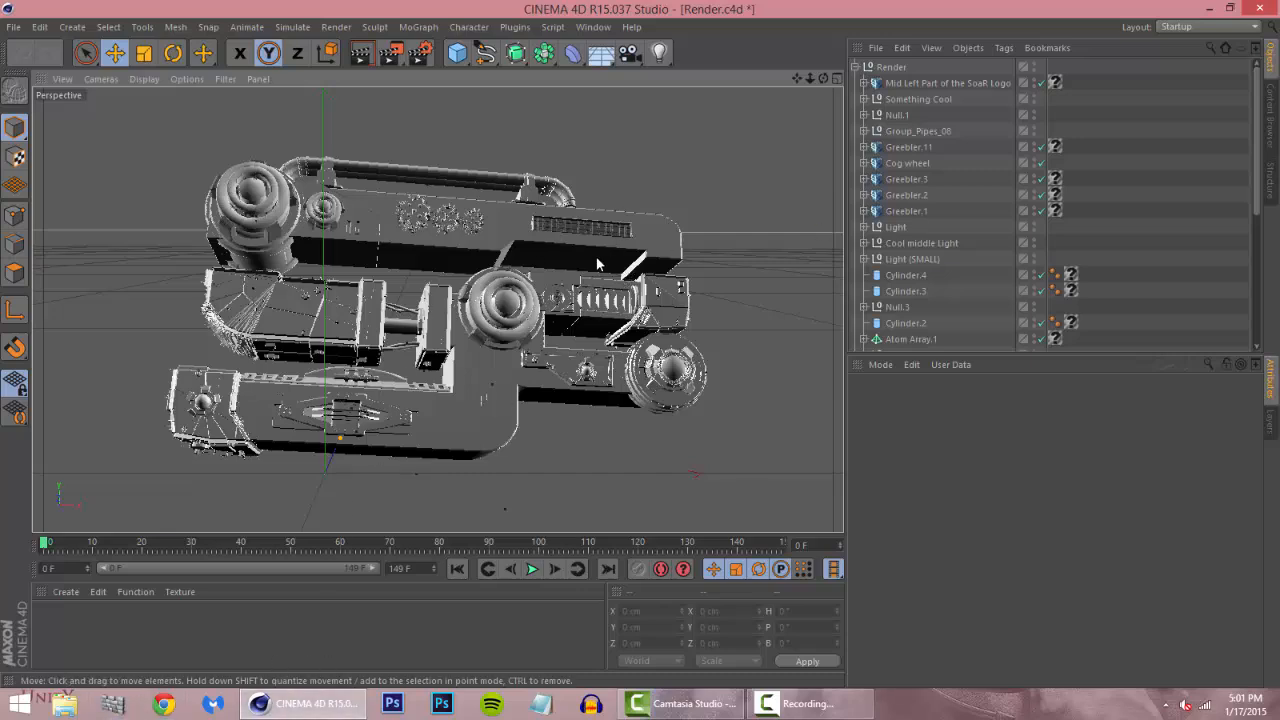
mouse_move(605, 345)
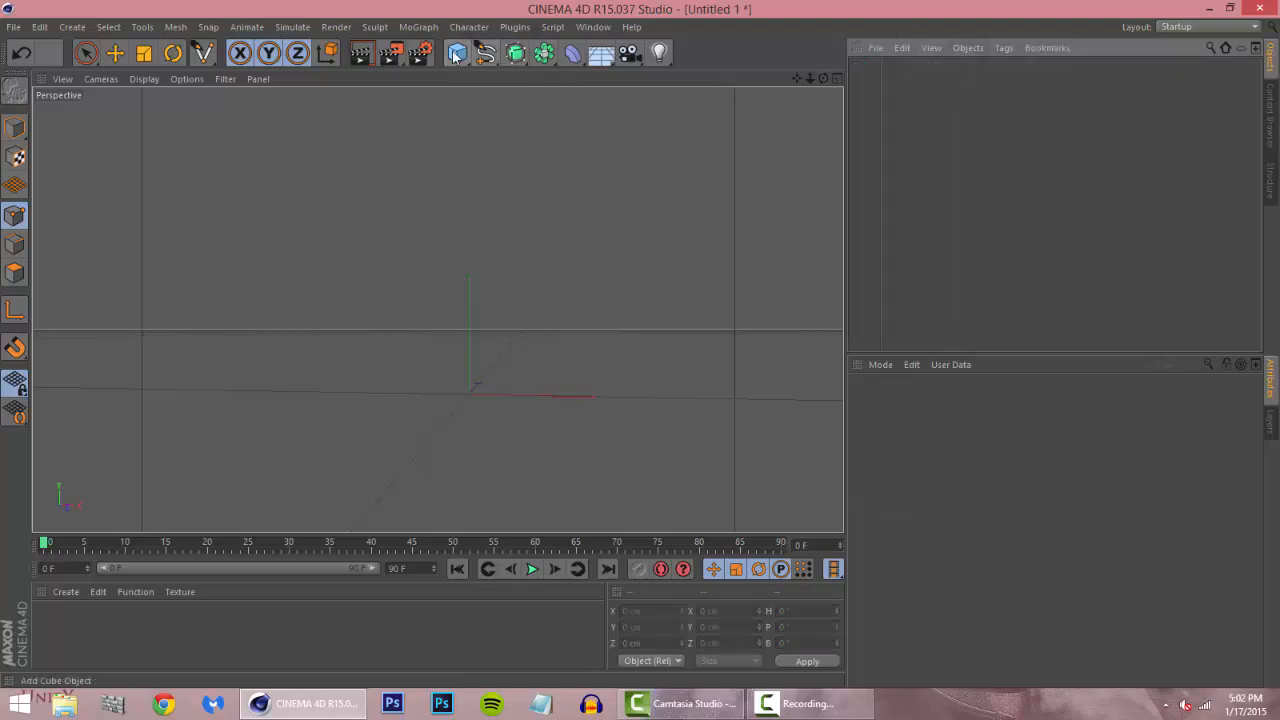
Add a cube, switch to the Front view, and nest the spline under Extrude.
left_click(457, 53)
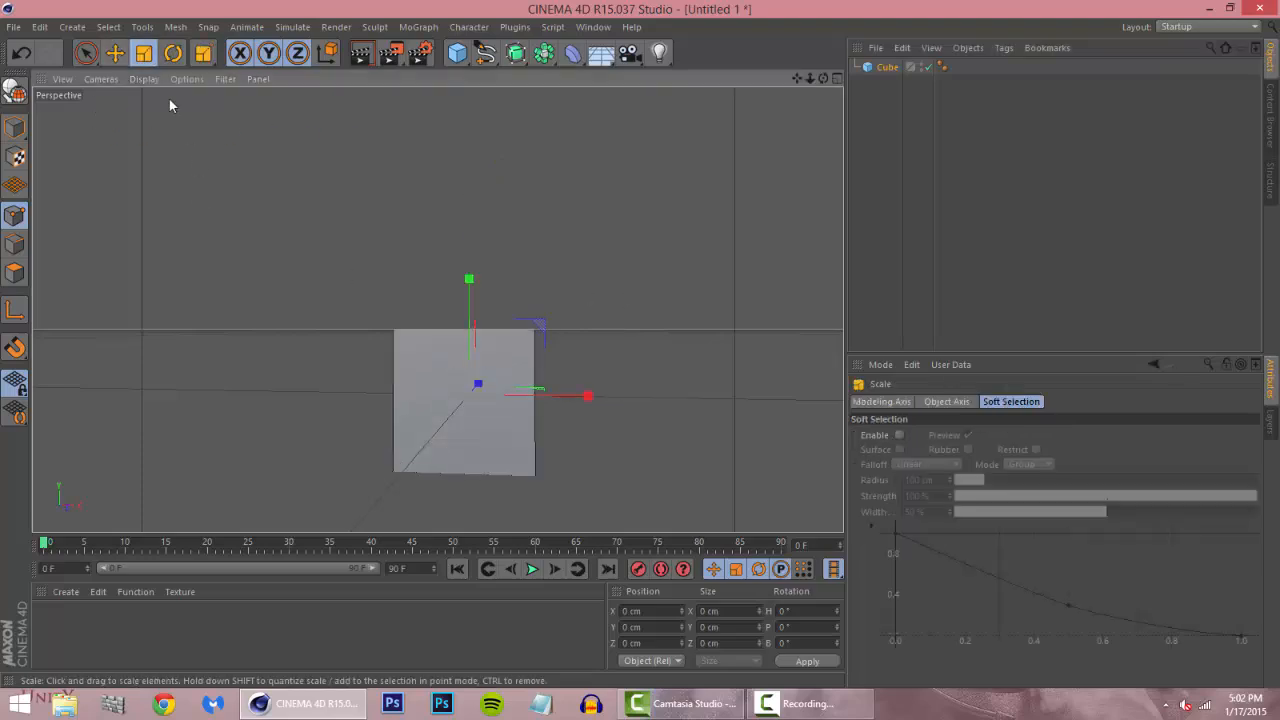
left_click(114, 53)
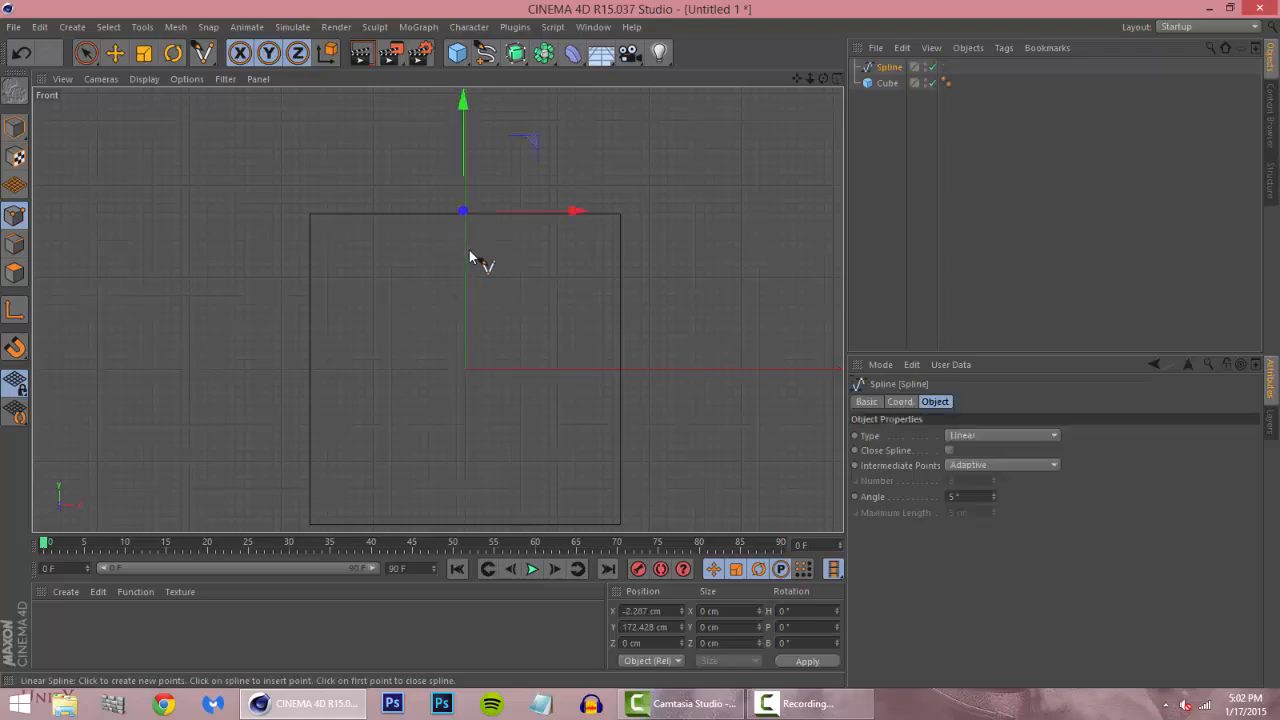
mouse_move(470, 265)
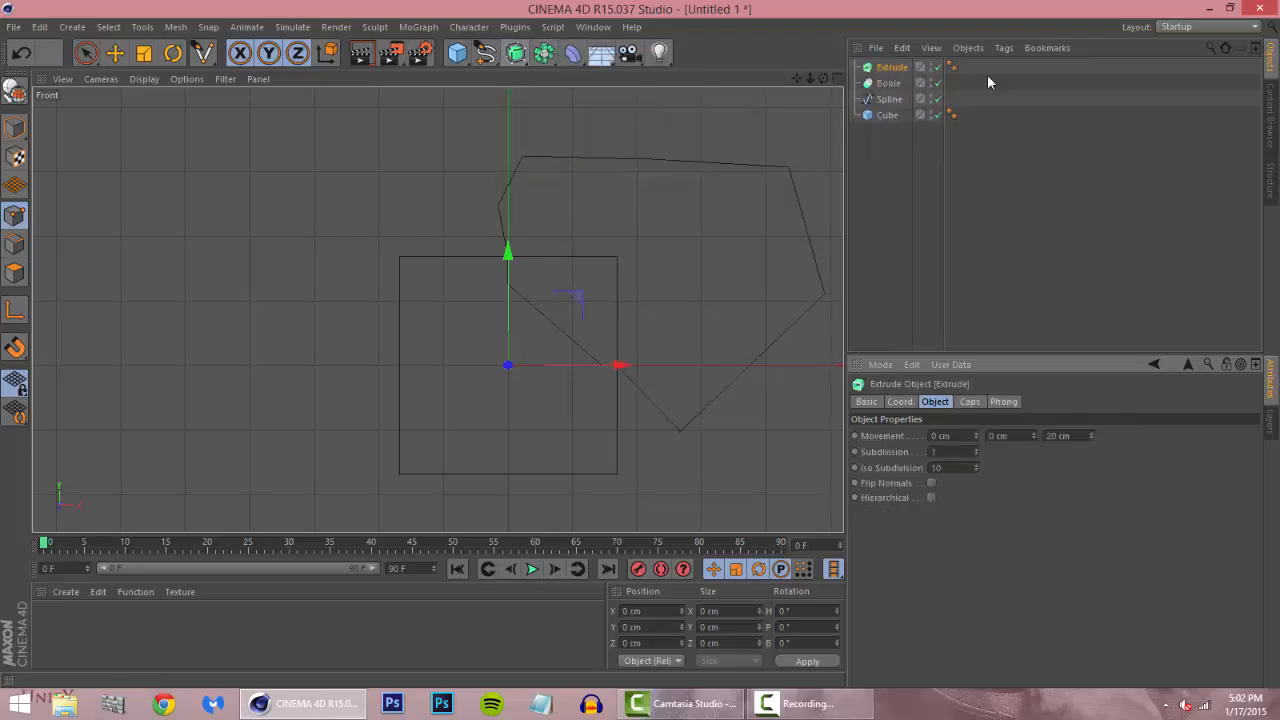
left_click(888, 83)
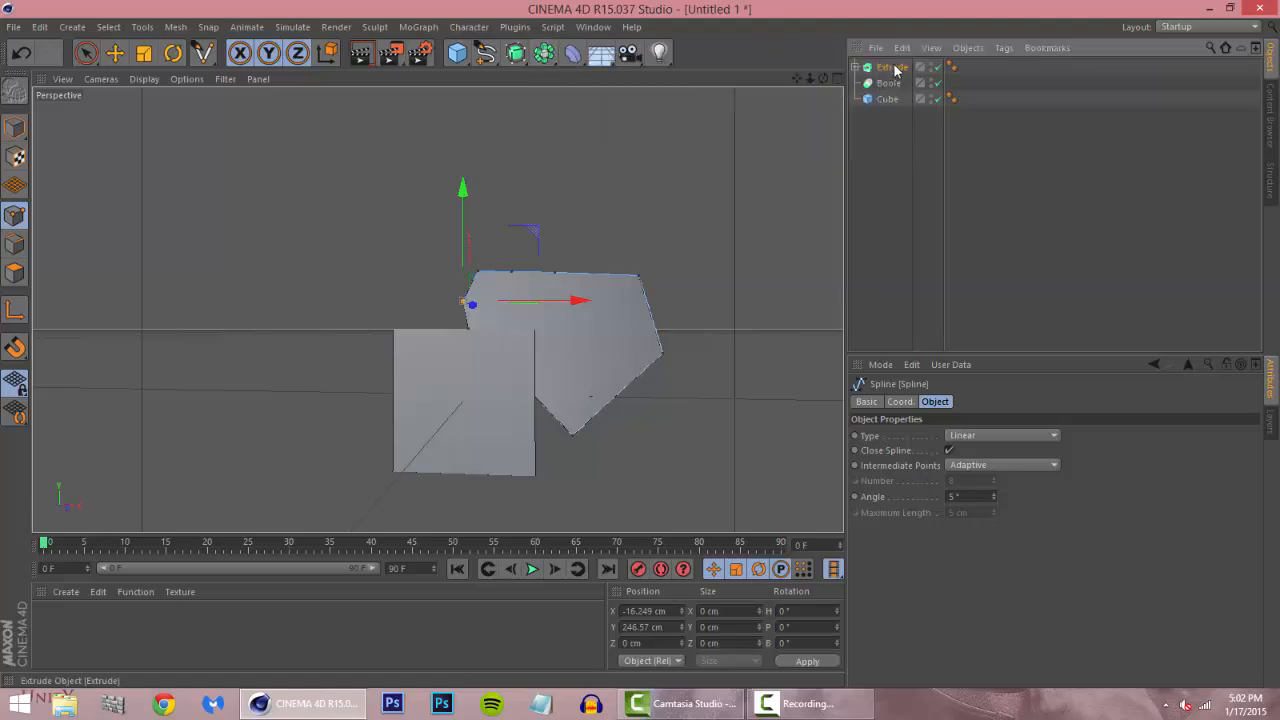
Nest the extruded shape under the Boole object and return to the Render project.
left_click(899, 83)
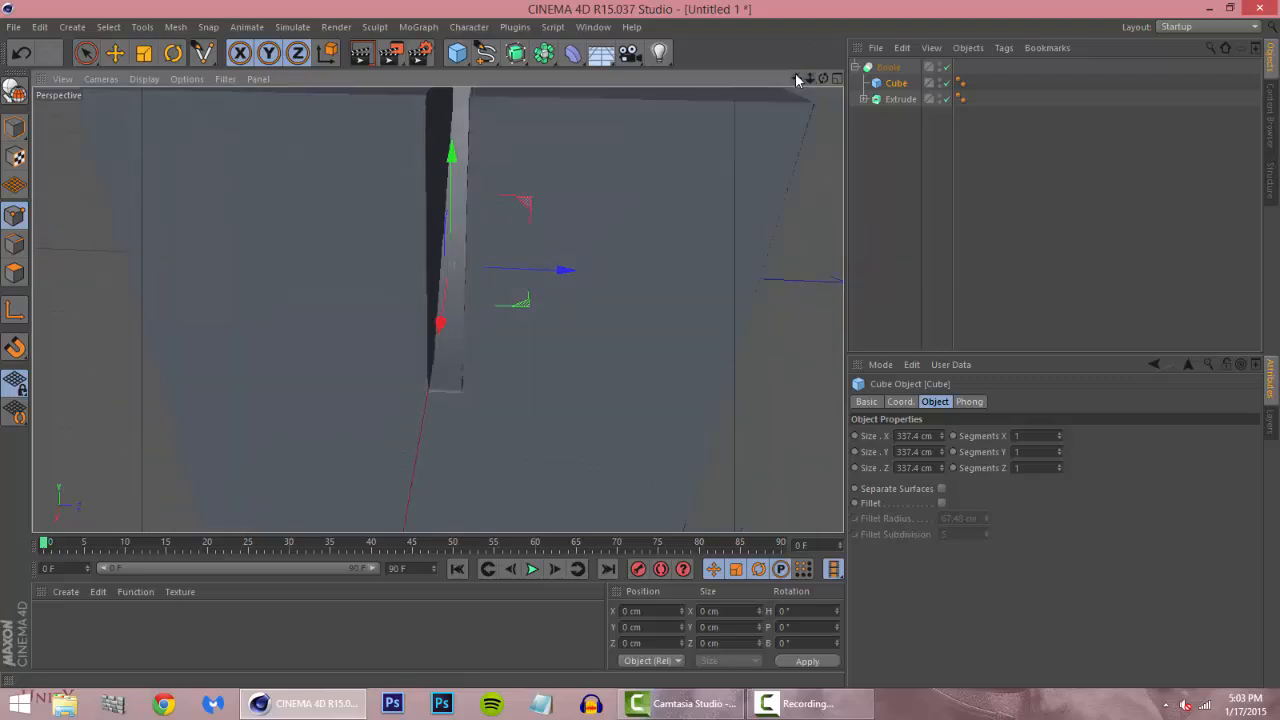
left_click(593, 27)
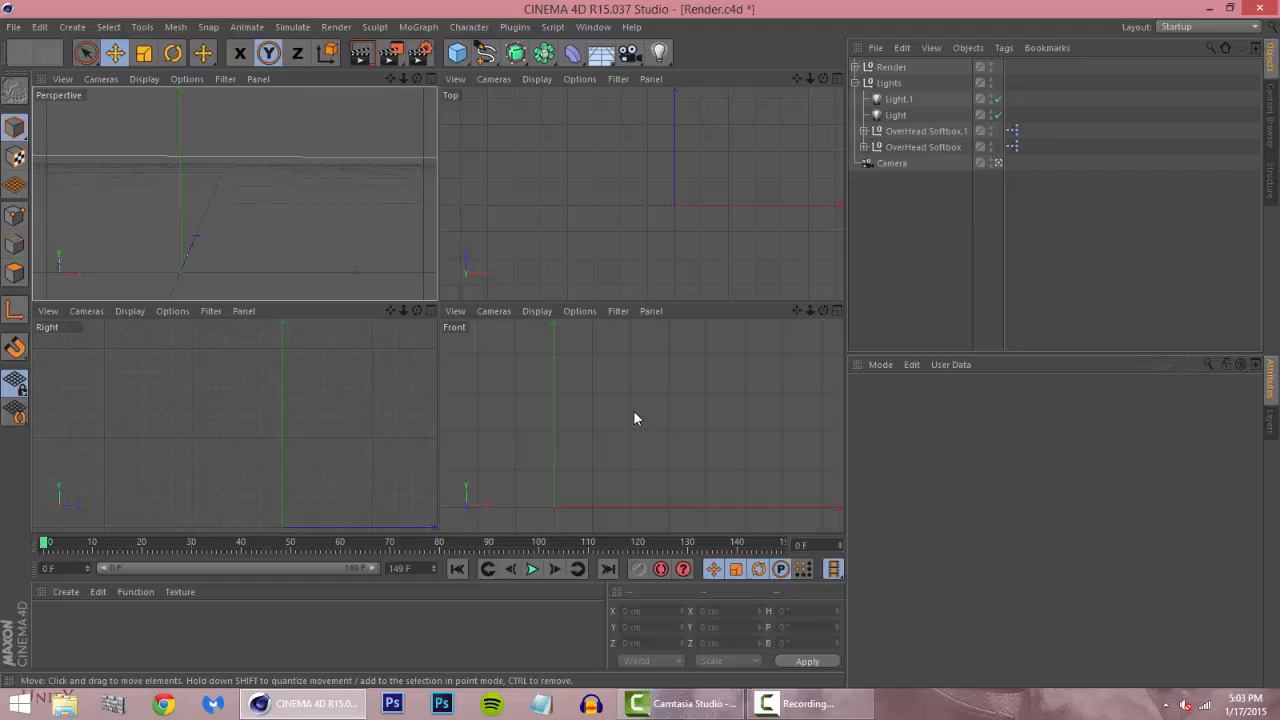
mouse_move(432, 85)
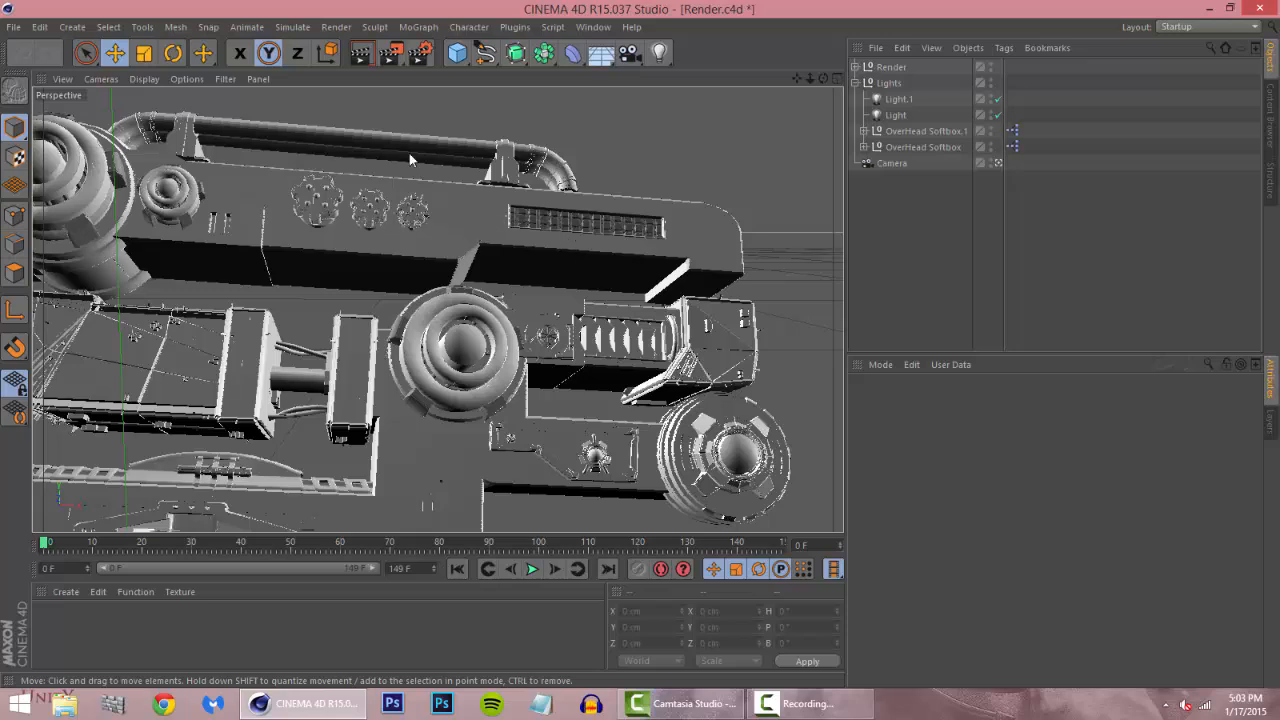
mouse_move(560, 250)
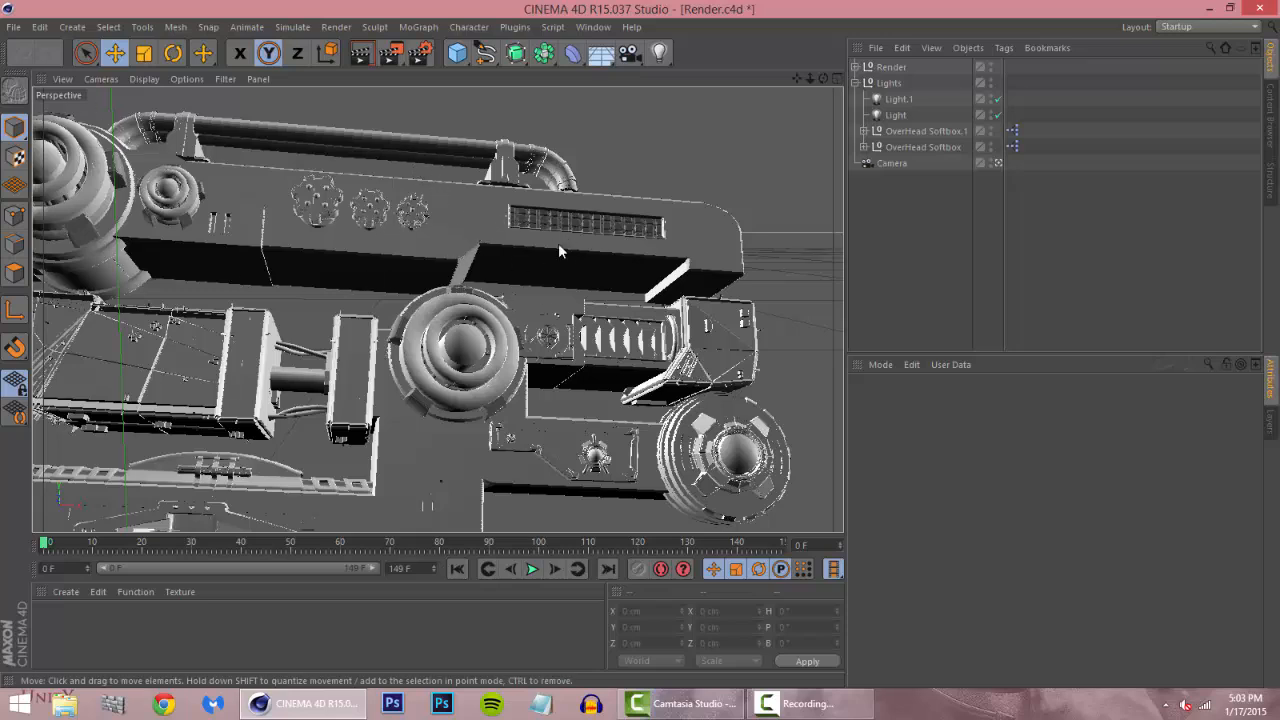
Orbit the viewport around the gun model in the Render project.
left_click_drag(560, 250, 535, 255)
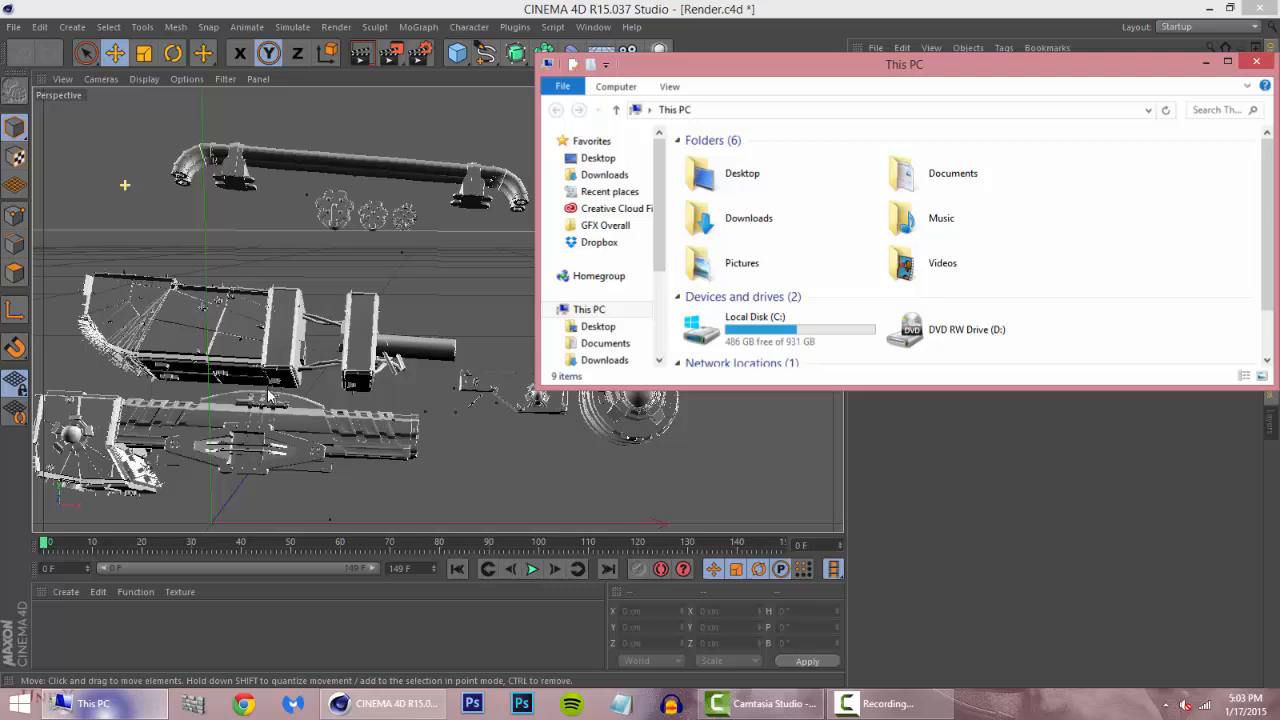
Open the render image from GFX Overall > SoaR Tech Render in Photo Viewer.
left_click(608, 225)
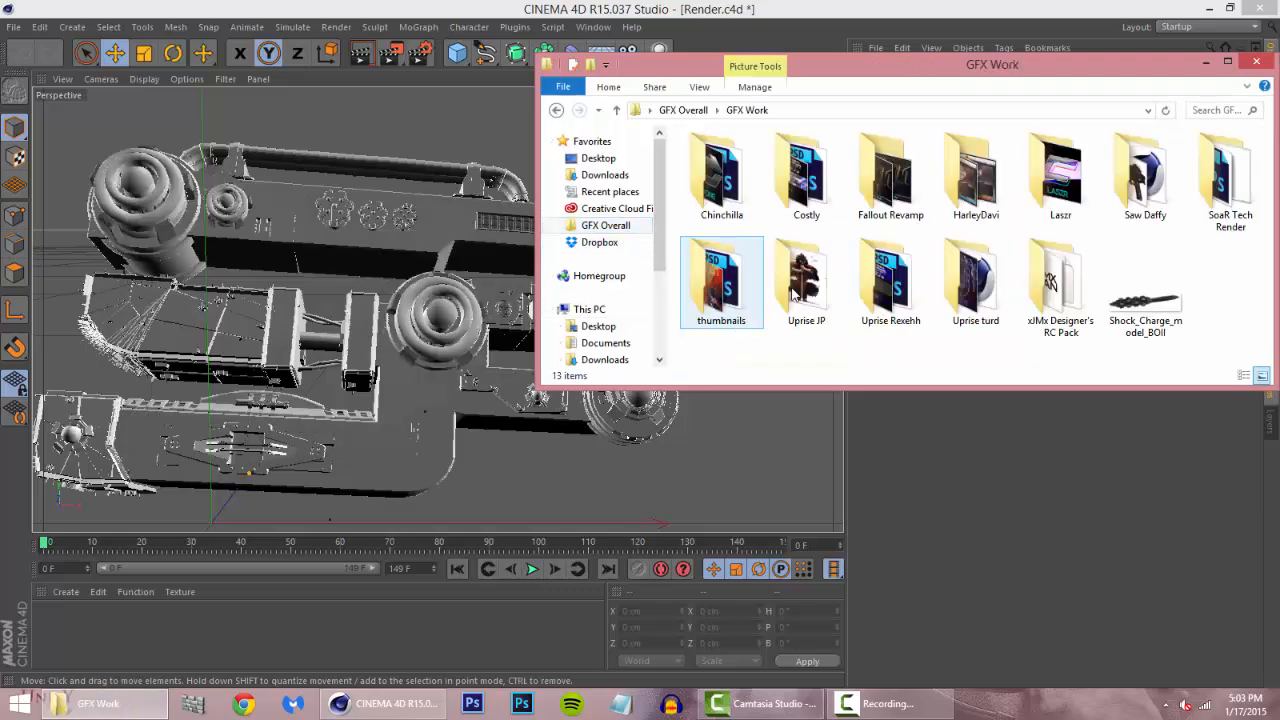
left_click(890, 175)
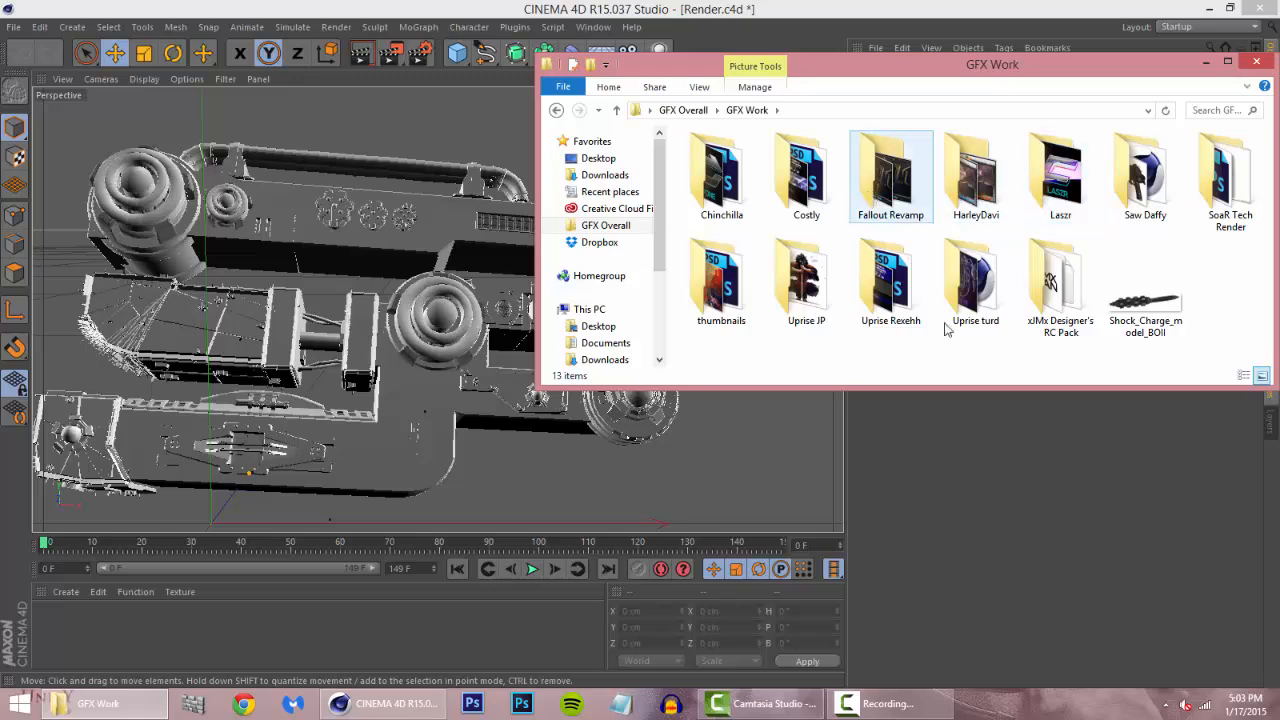
double_click(1229, 175)
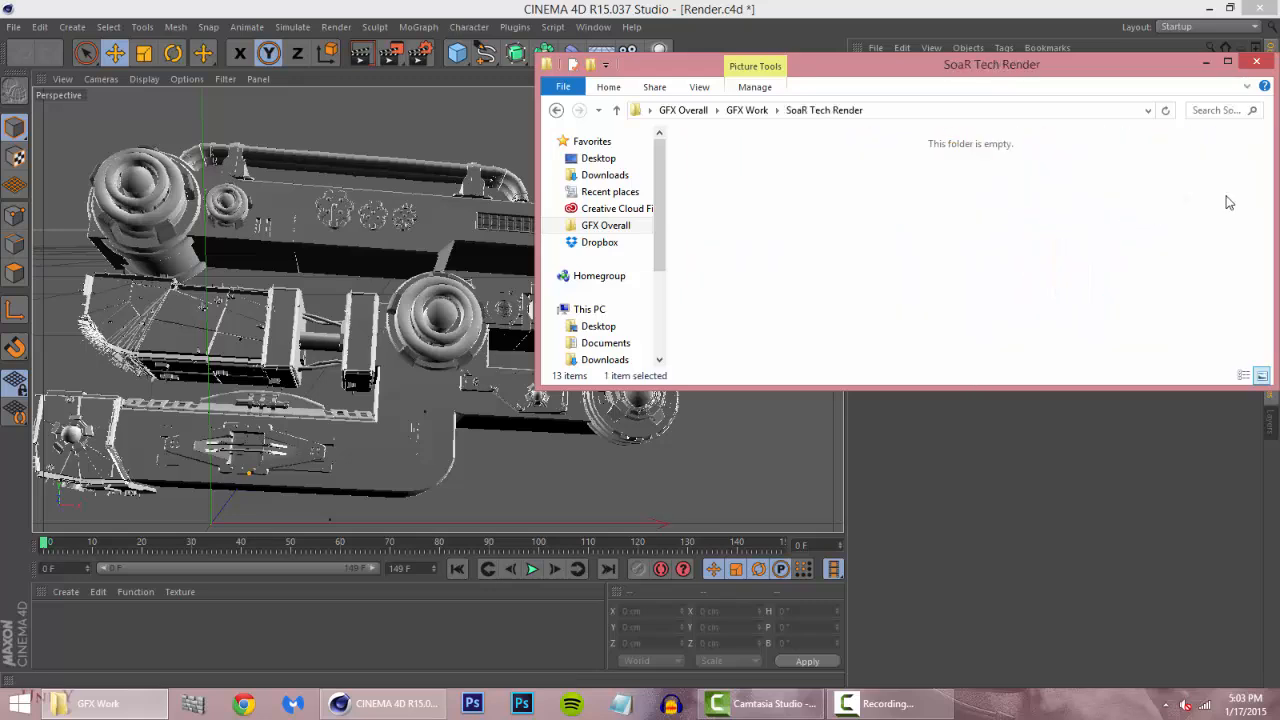
left_click(1145, 175)
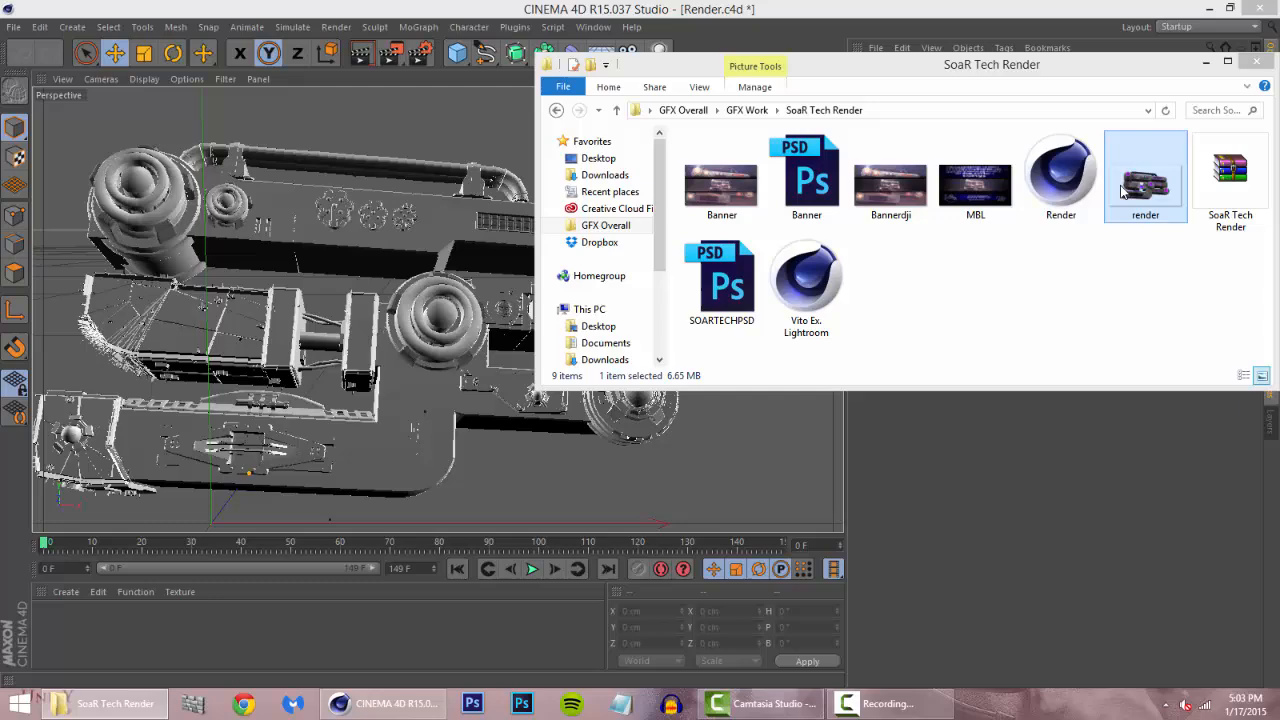
double_click(1145, 175)
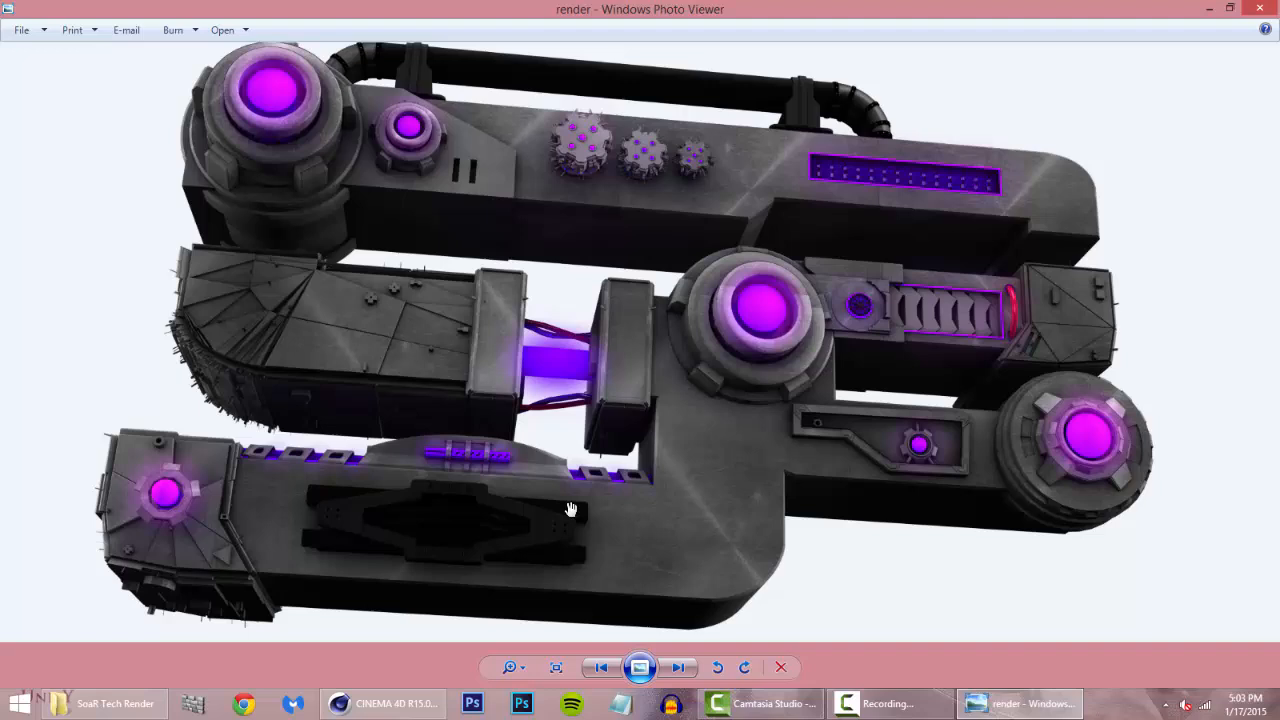
mouse_move(670, 393)
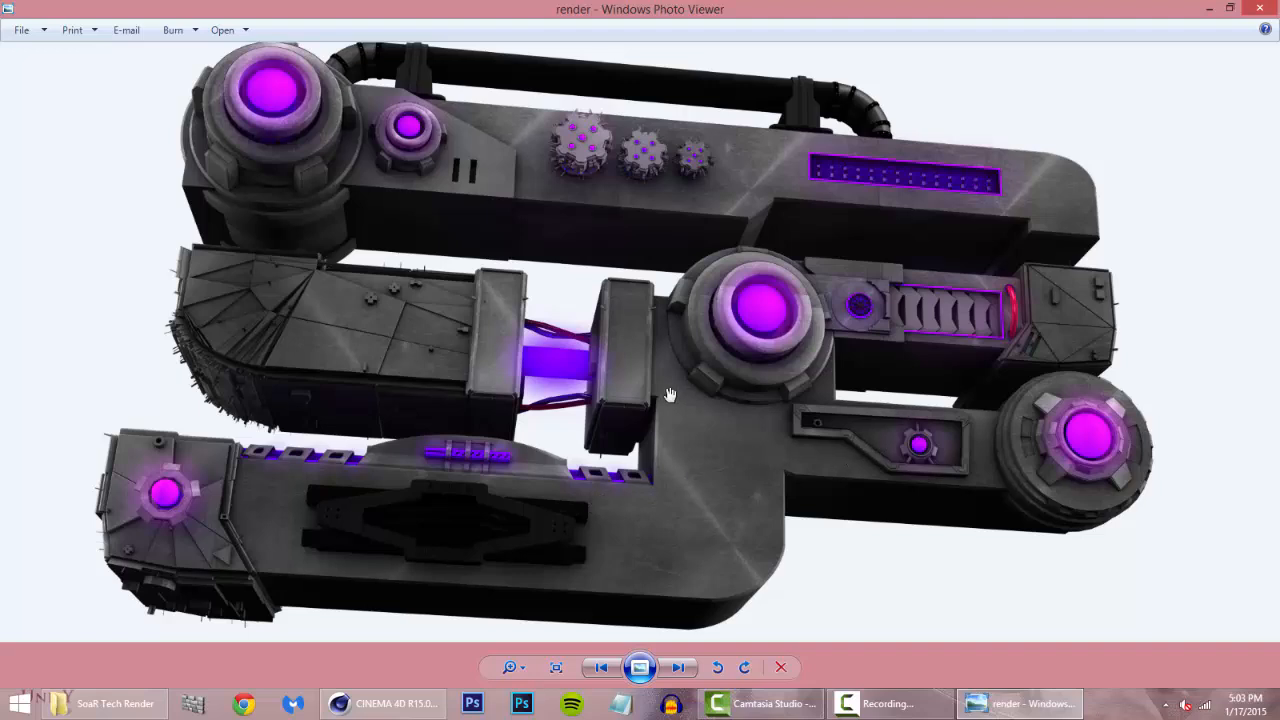
mouse_move(663, 401)
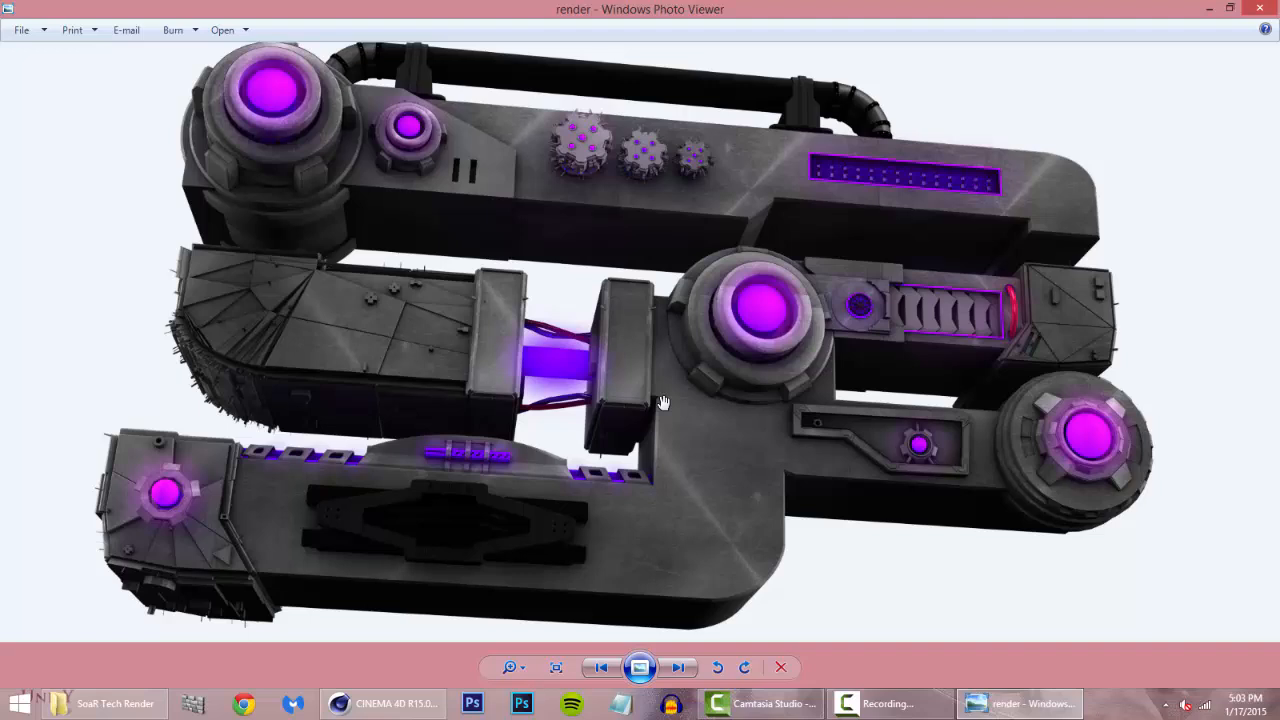
mouse_move(690, 415)
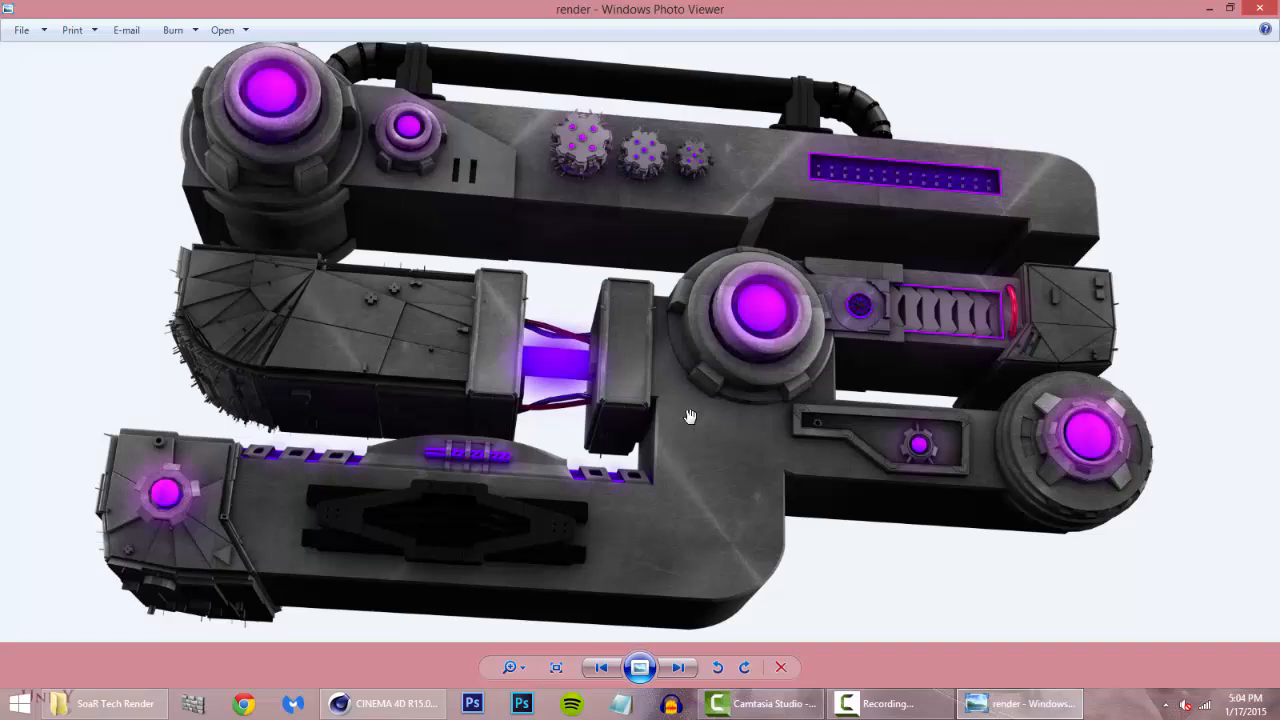
mouse_move(303, 170)
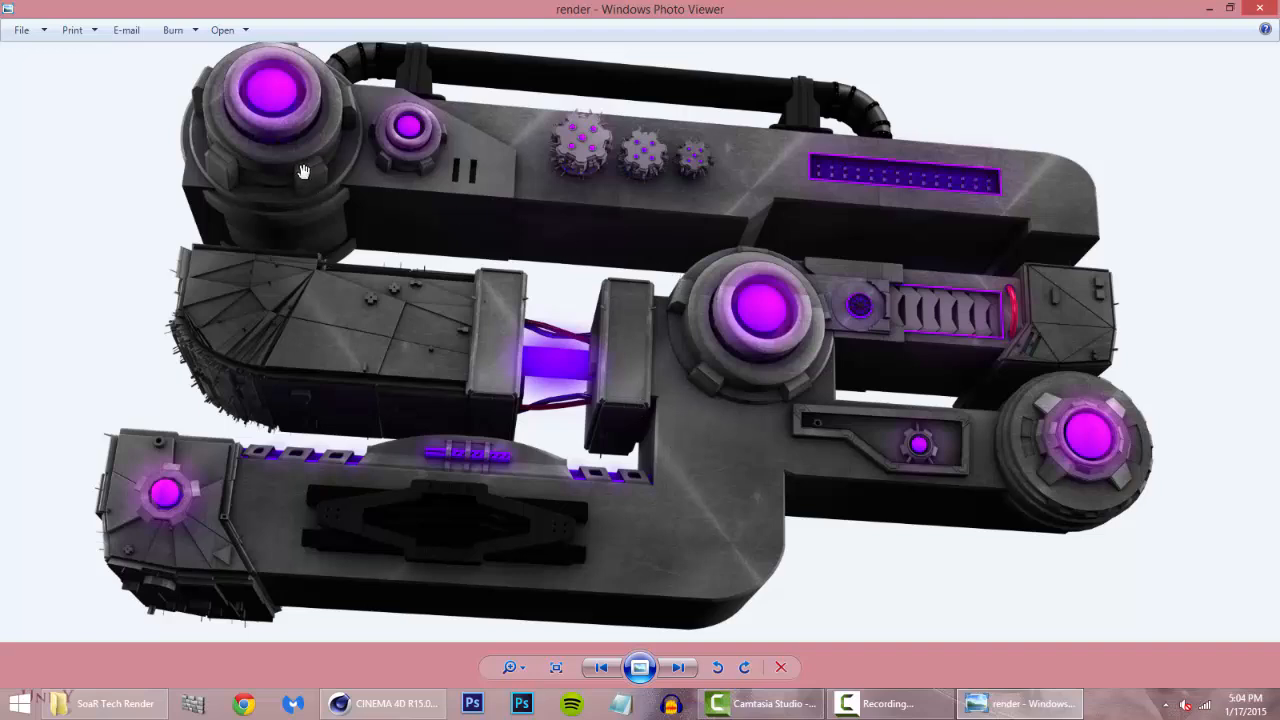
mouse_move(342, 210)
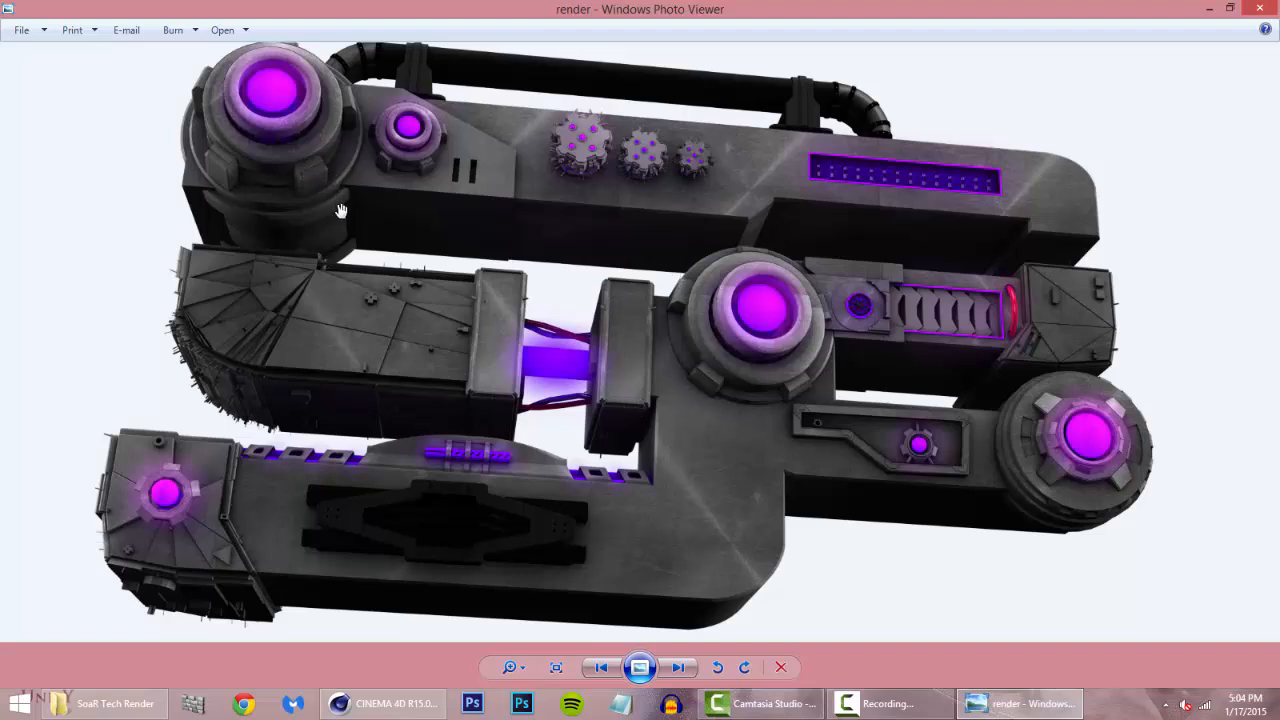
mouse_move(338, 288)
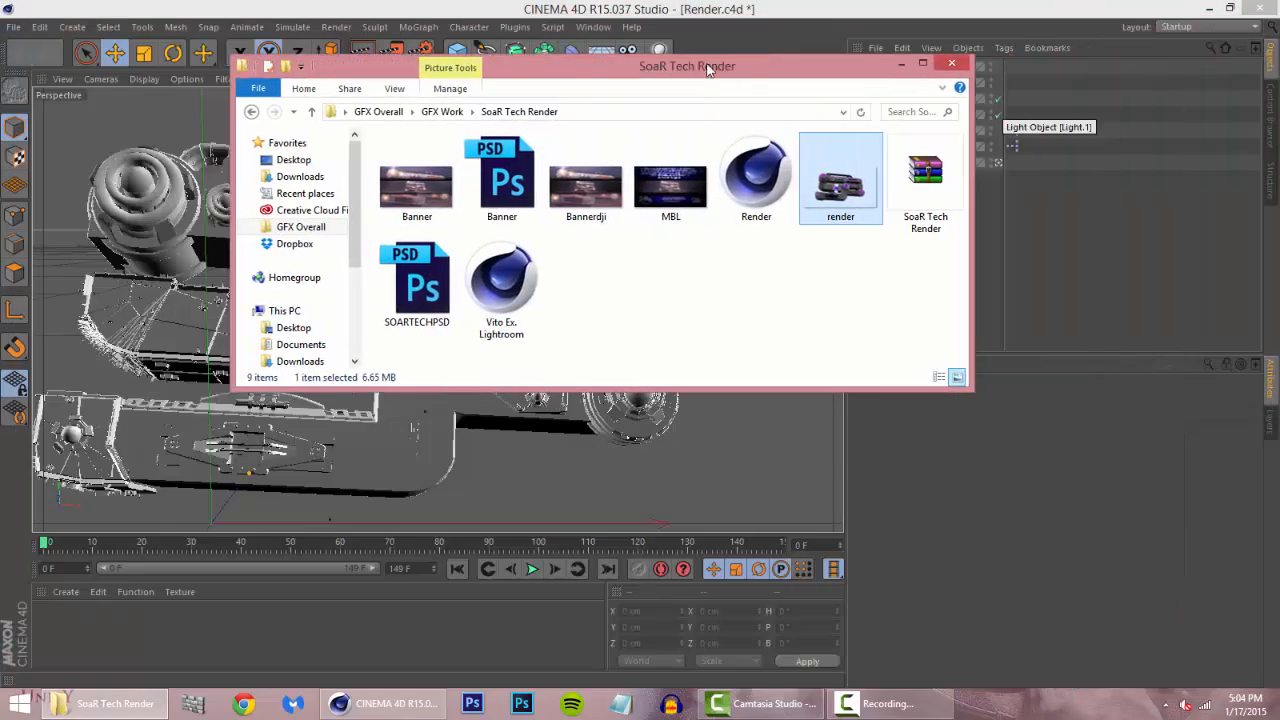
Minimize File Explorer and open Cinema 4D's Window menu.
left_click(951, 63)
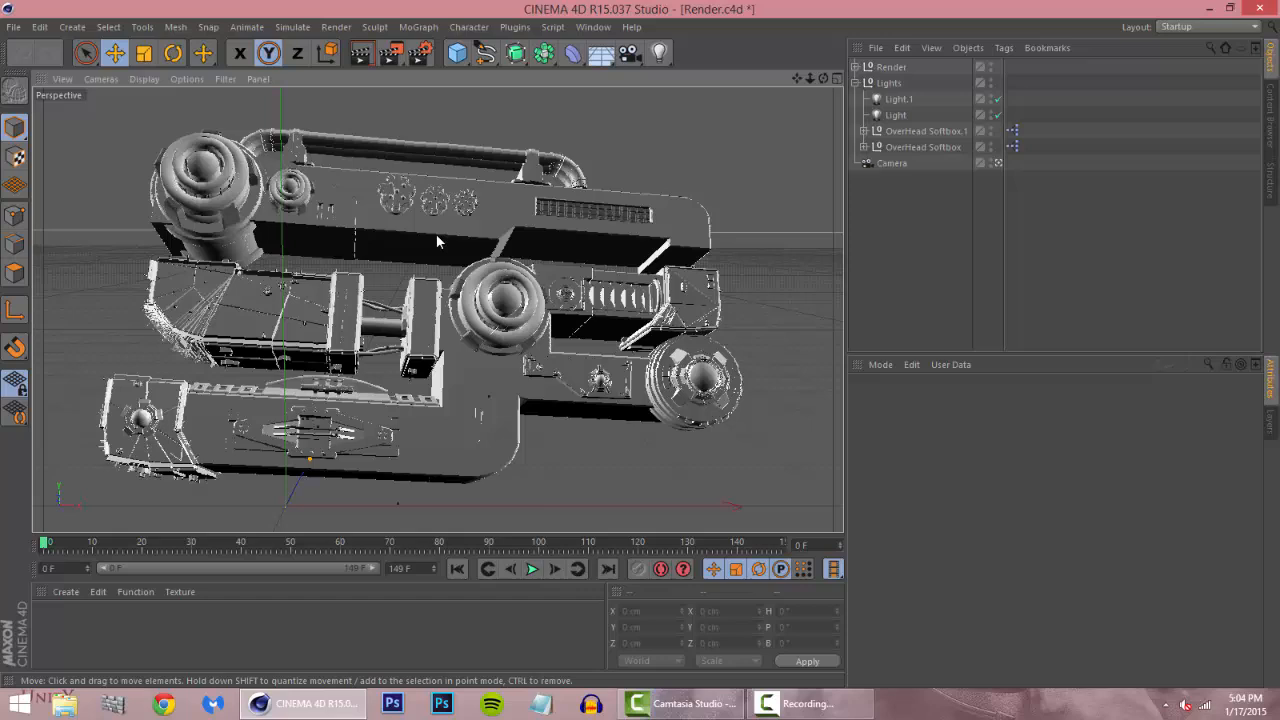
mouse_move(270, 262)
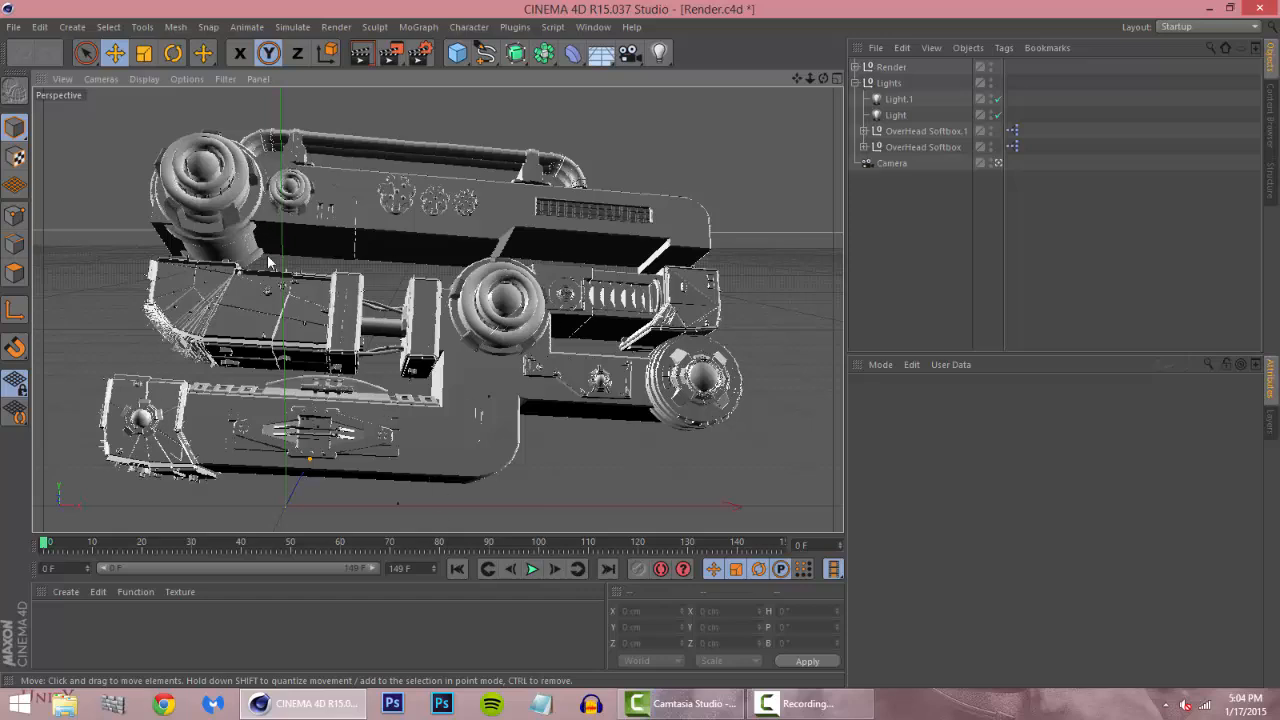
left_click(593, 27)
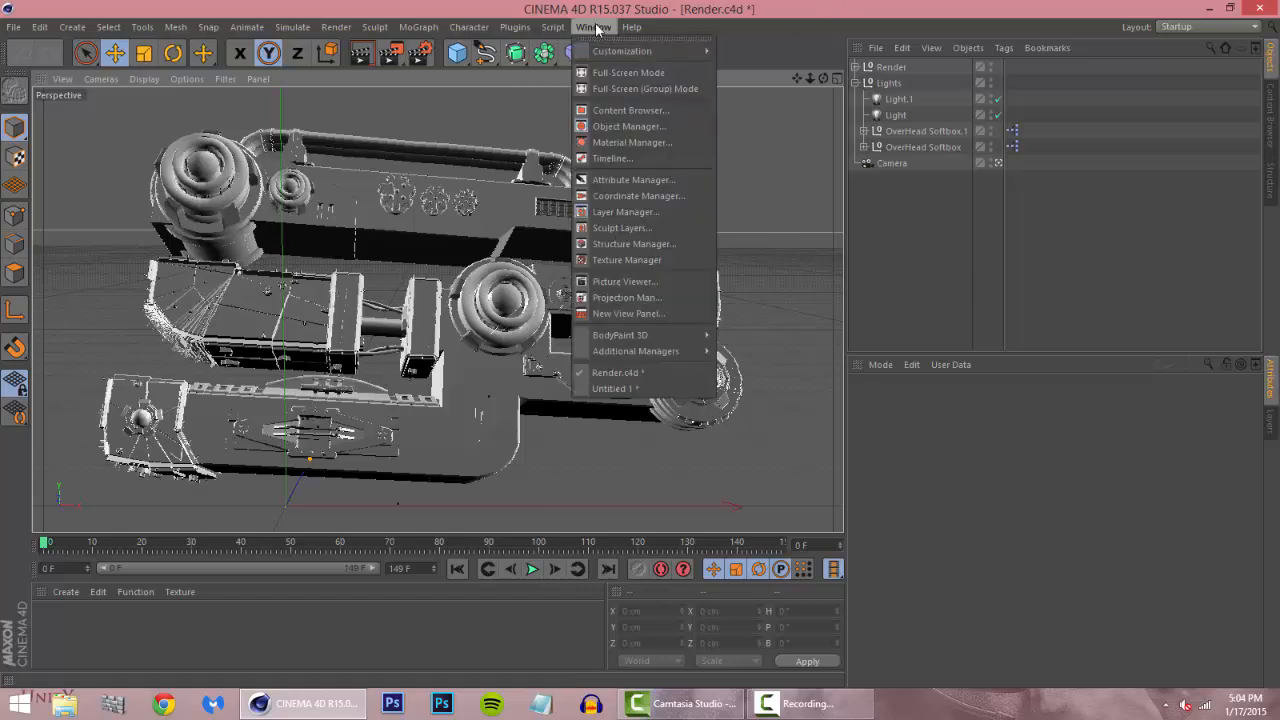
Switch to Untitled 1, select Extrude, and orbit and zoom to inspect the angled cut.
left_click(612, 388)
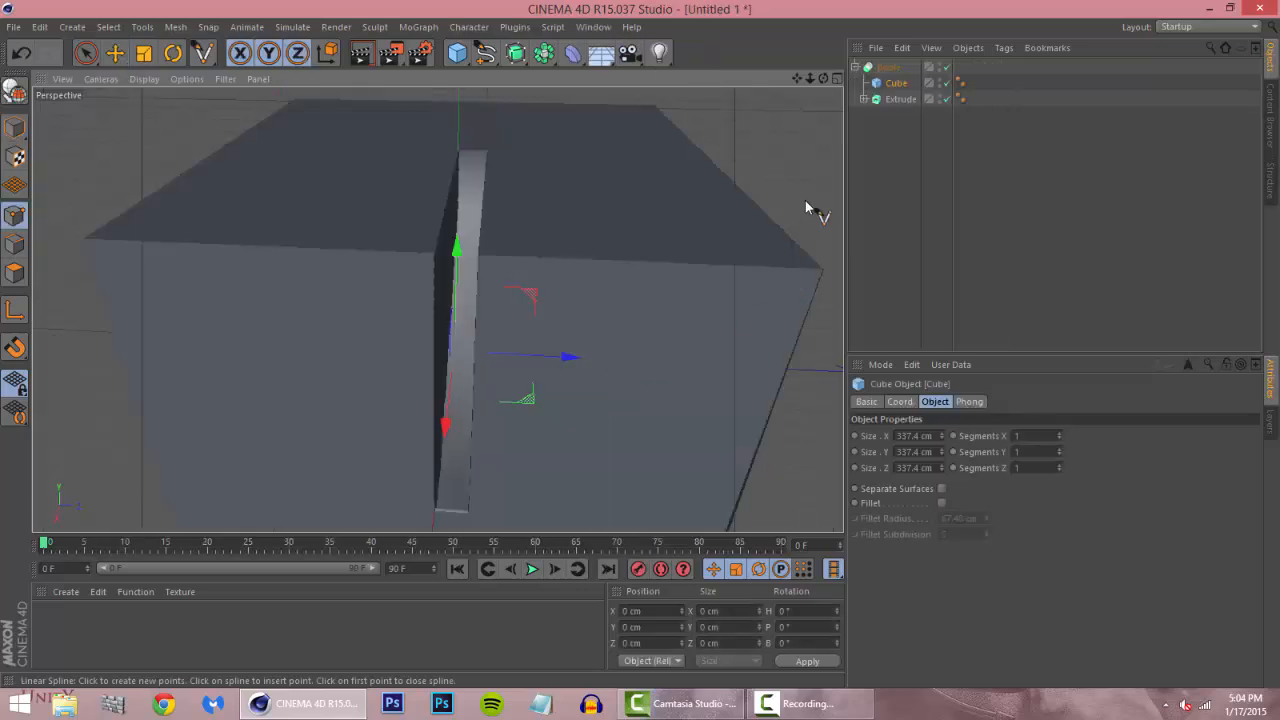
left_click(900, 98)
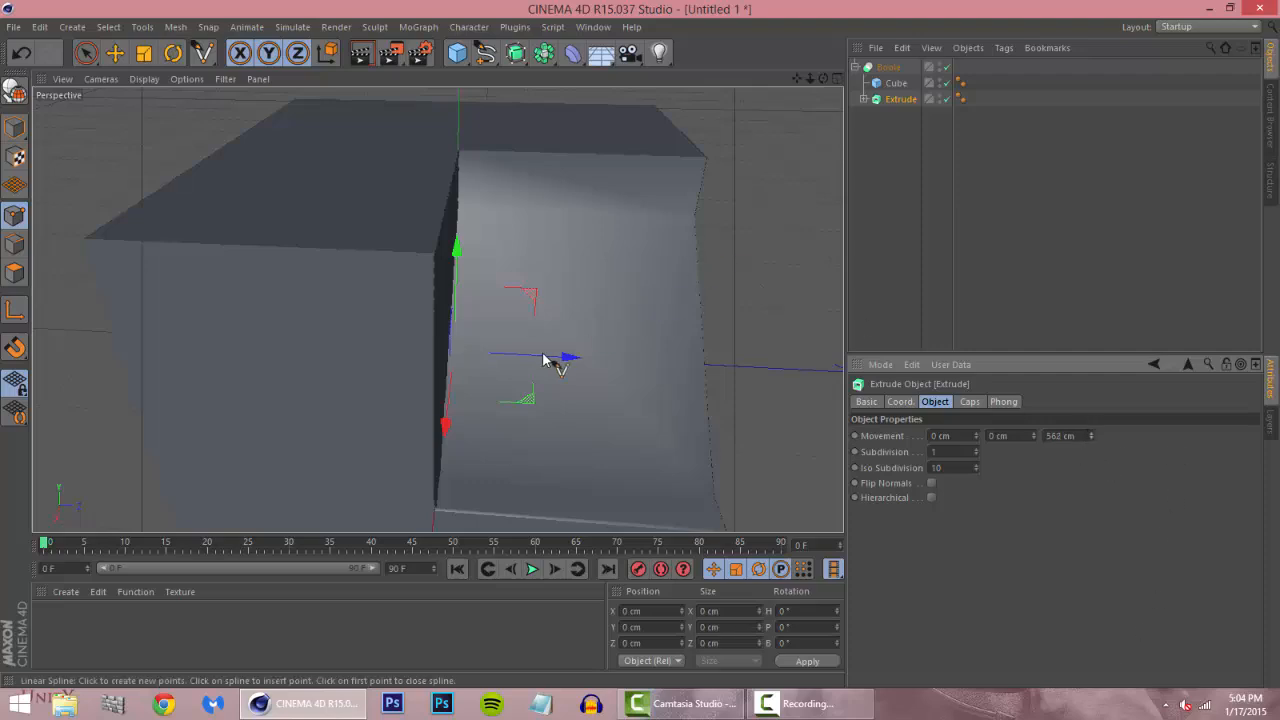
left_click_drag(550, 360, 200, 335)
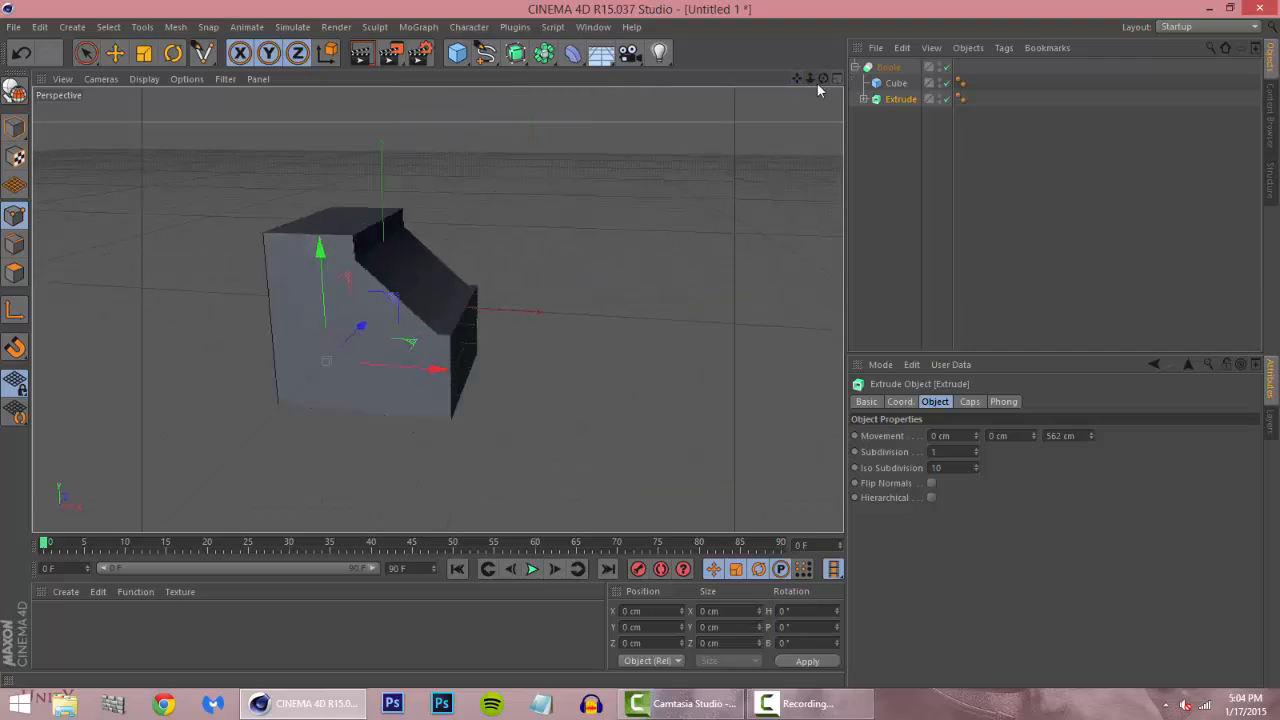
left_click_drag(818, 90, 675, 145)
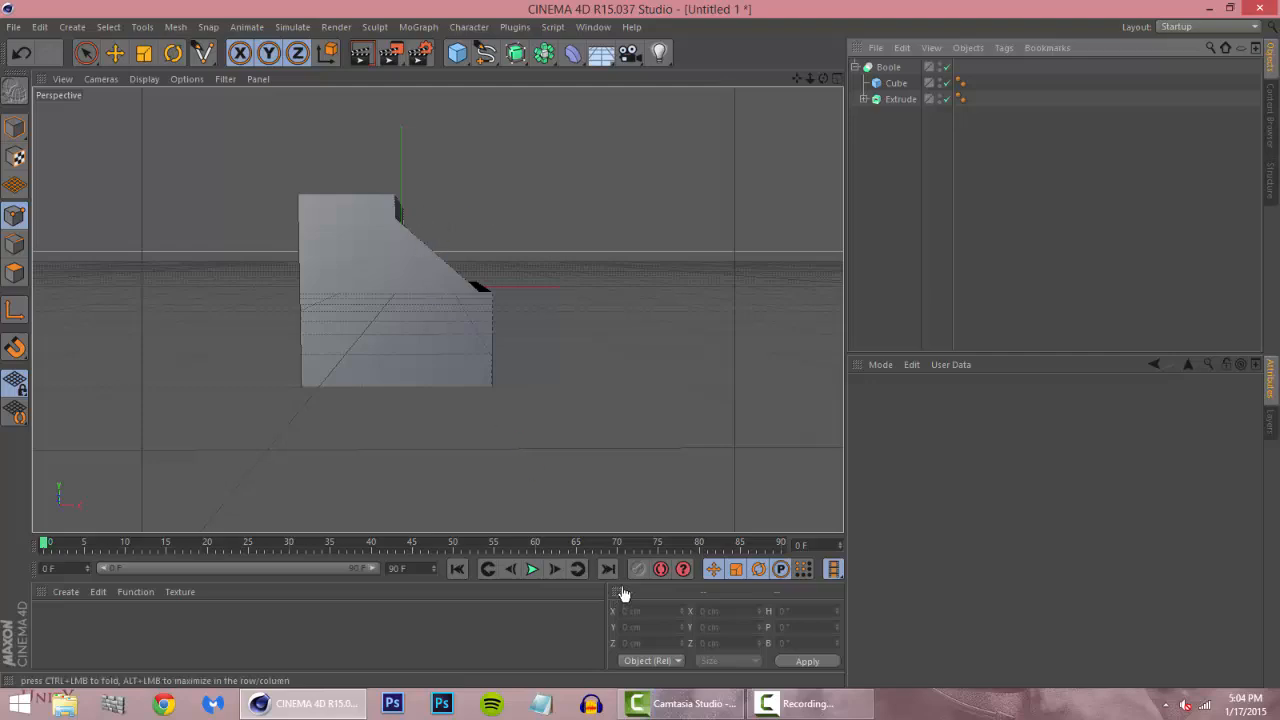
mouse_move(660, 569)
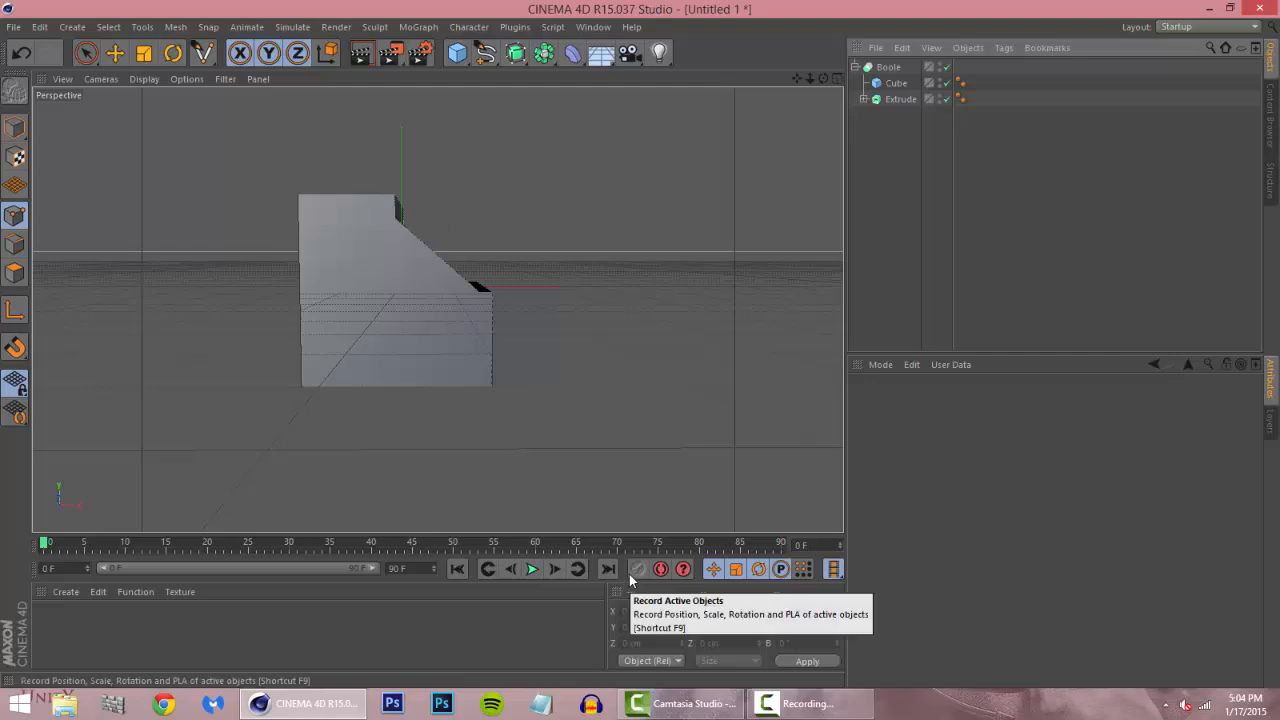